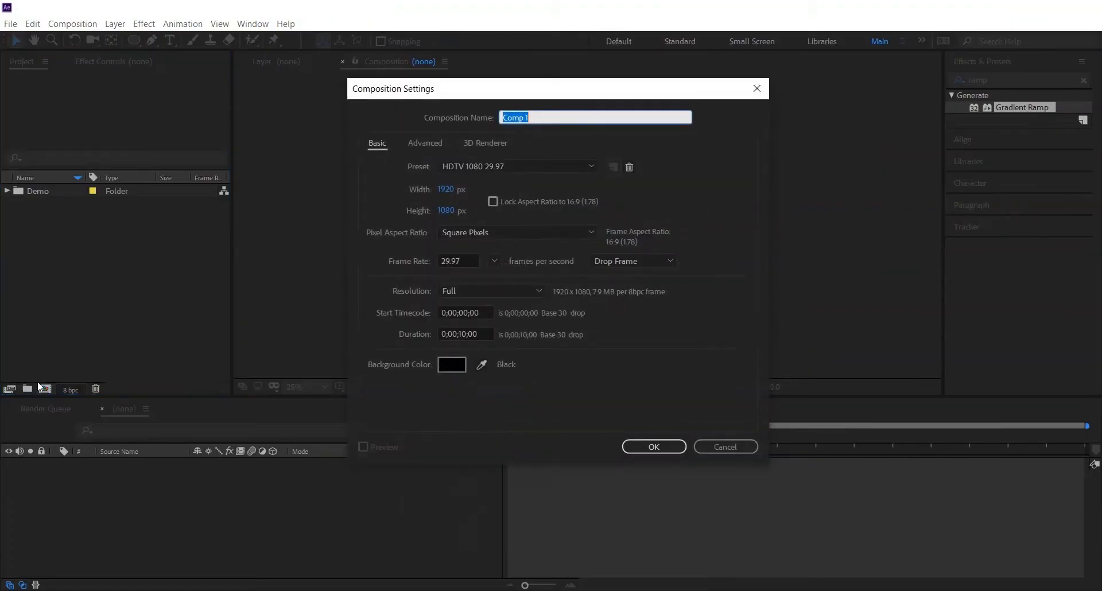
- Name the 1920×1080 composition 'Tutorial' and create it
type("Tutori")
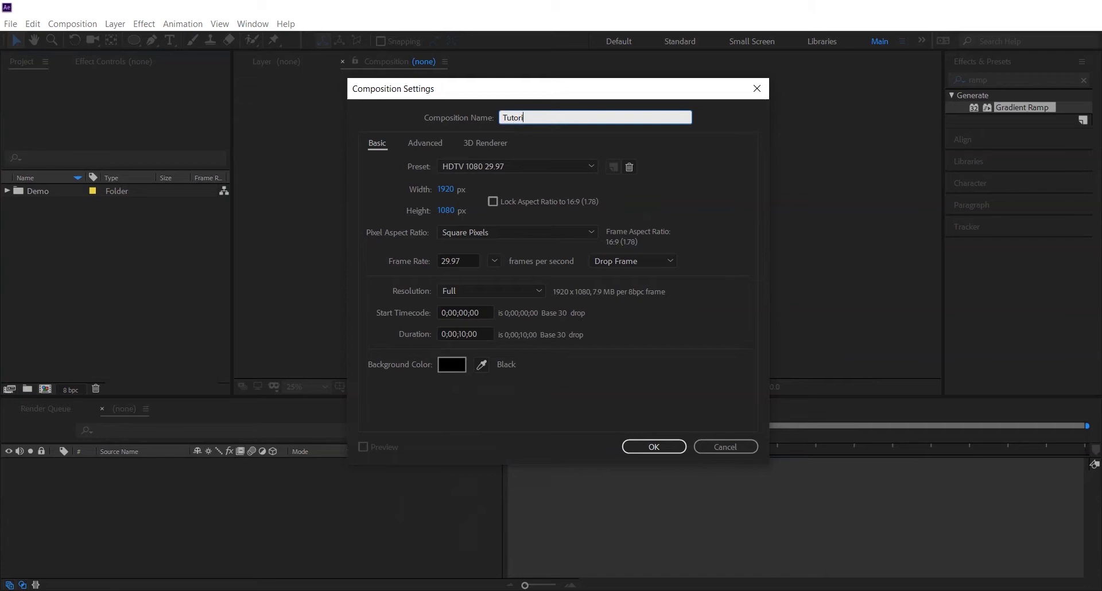
type("ial")
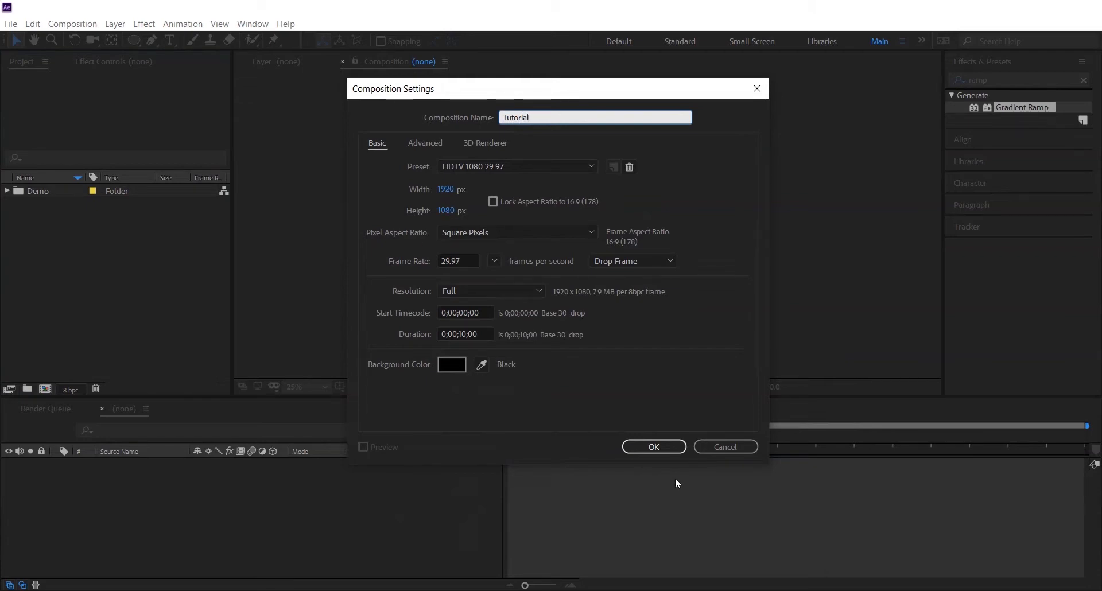
left_click(652, 447)
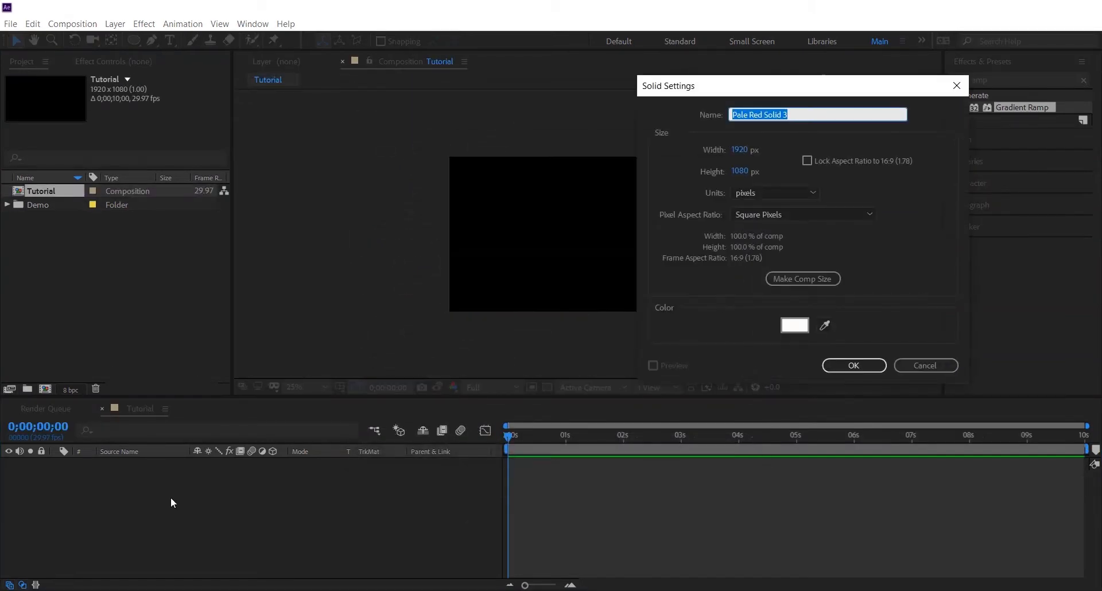
- Create the Bg solid with a radial Gradient Ramp from red to near-black 131616
left_click(852, 366)
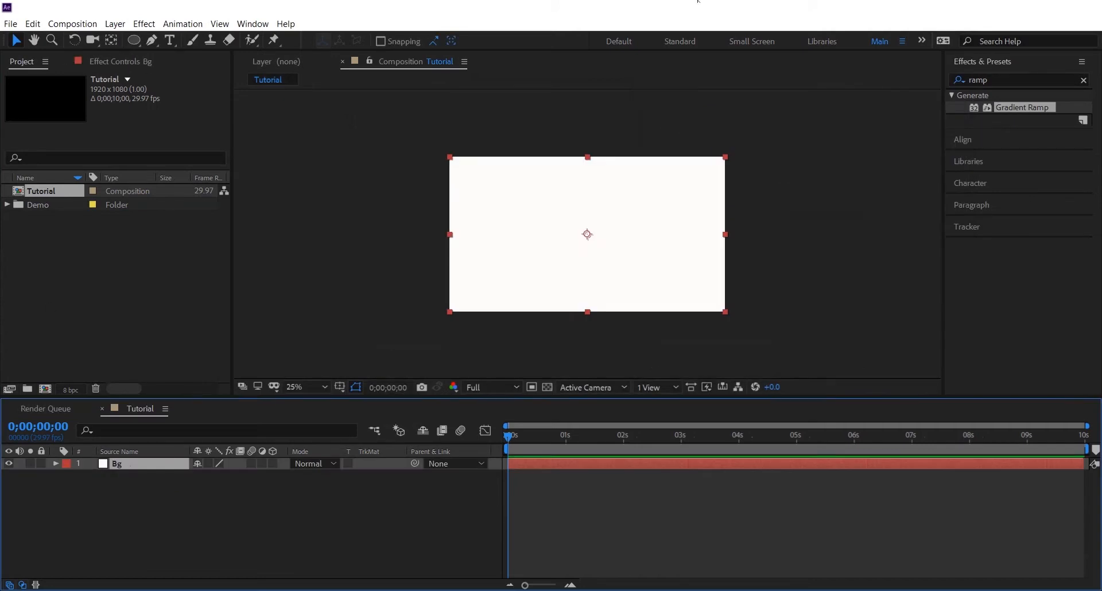
double_click(1023, 106)
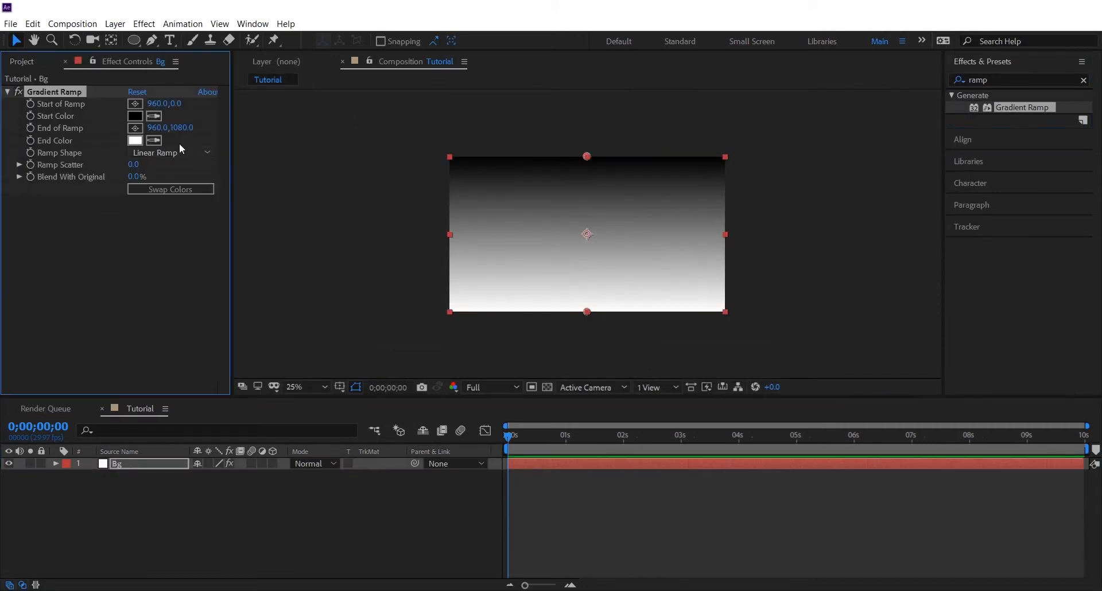
left_click(134, 116)
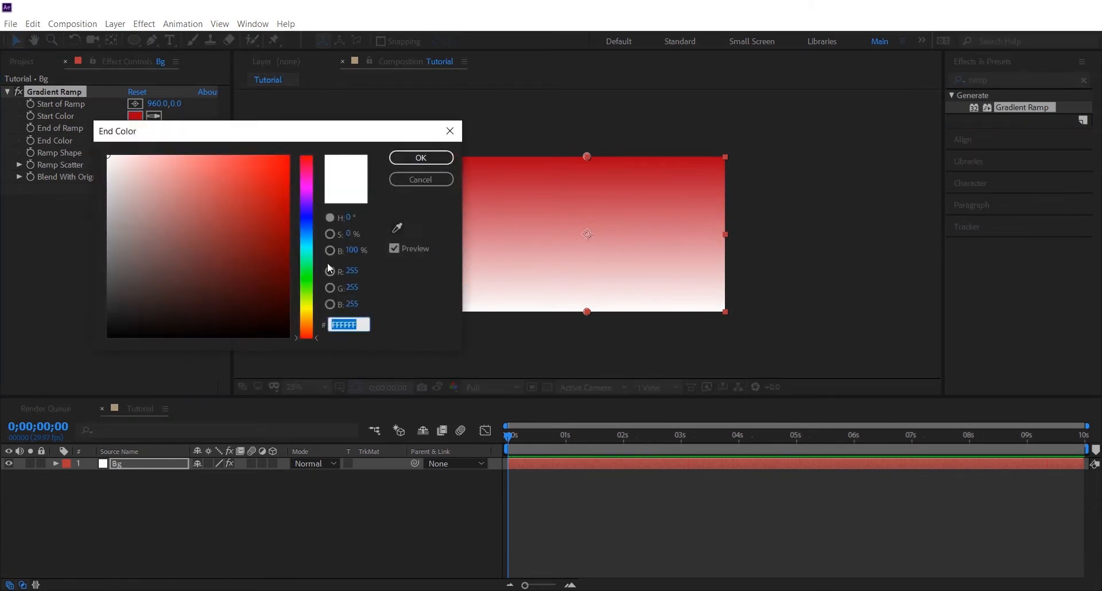
type("131616")
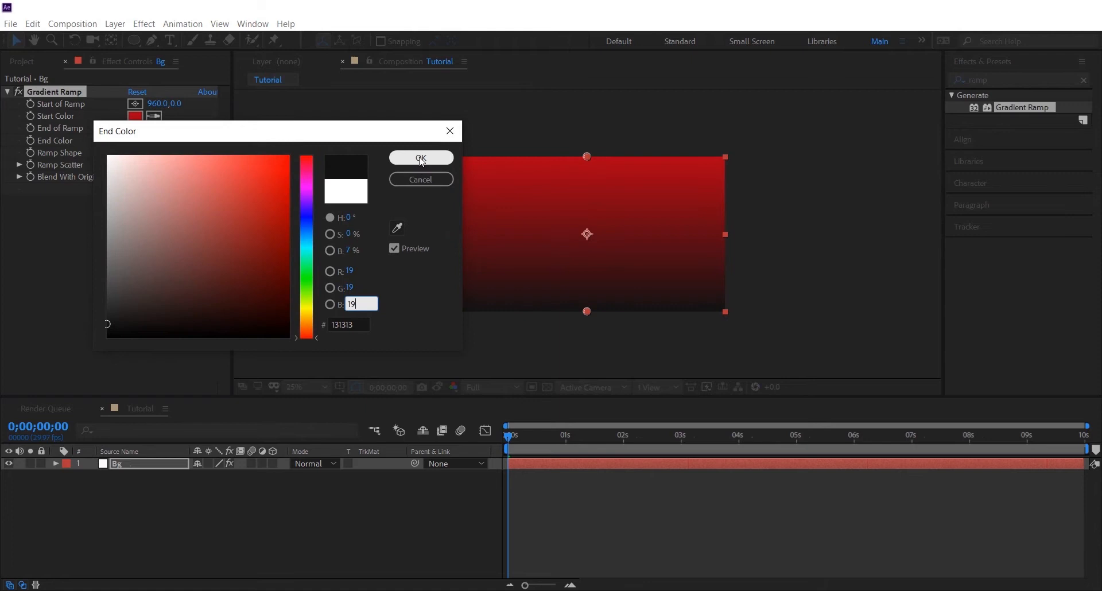
left_click(420, 158)
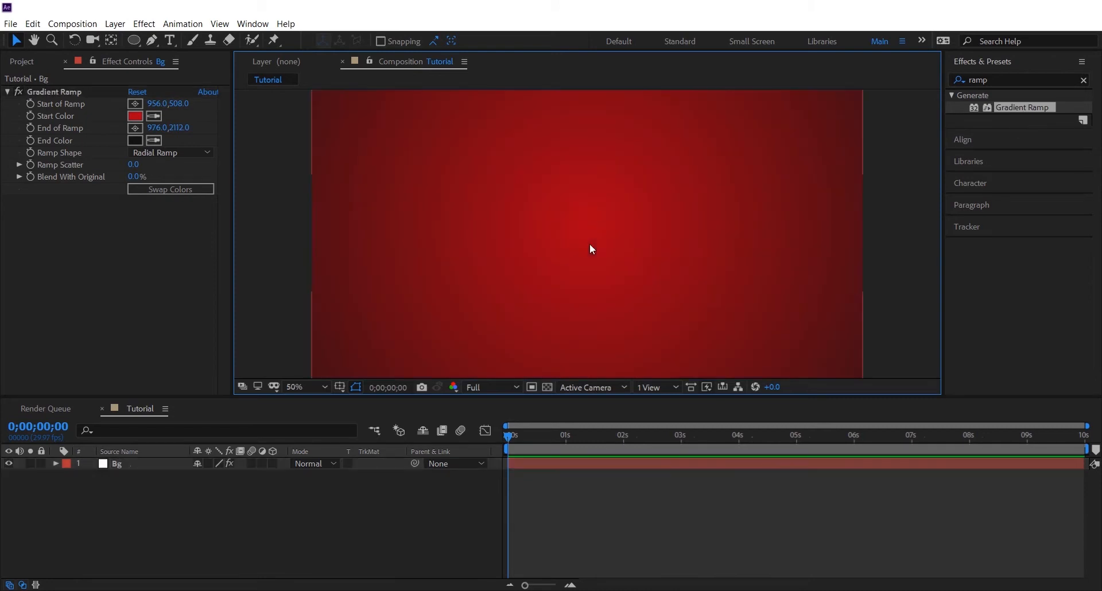
- Draw a central circle with a blue-to-dark Gradient Ramp and reposition the ramp start point
left_click_drag(555, 190, 618, 253)
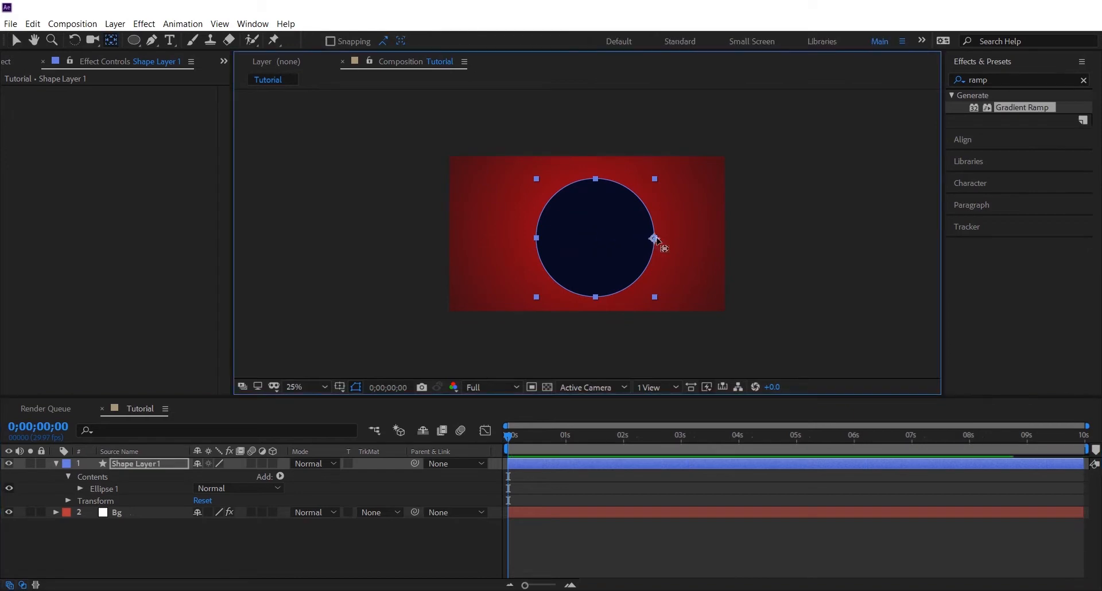
left_click(295, 388)
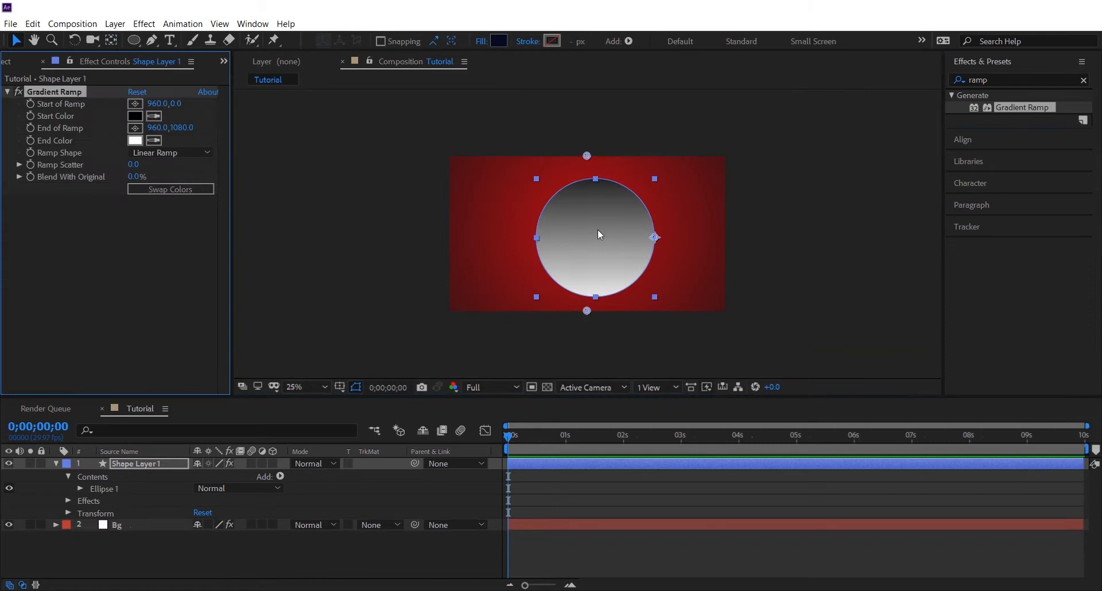
left_click(135, 115)
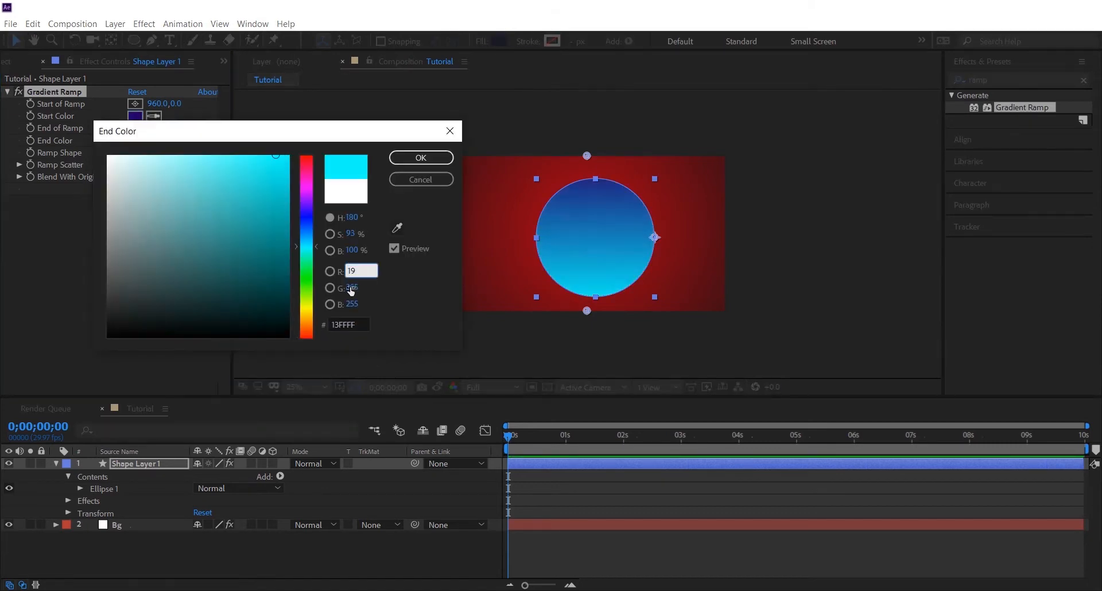
left_click(420, 157)
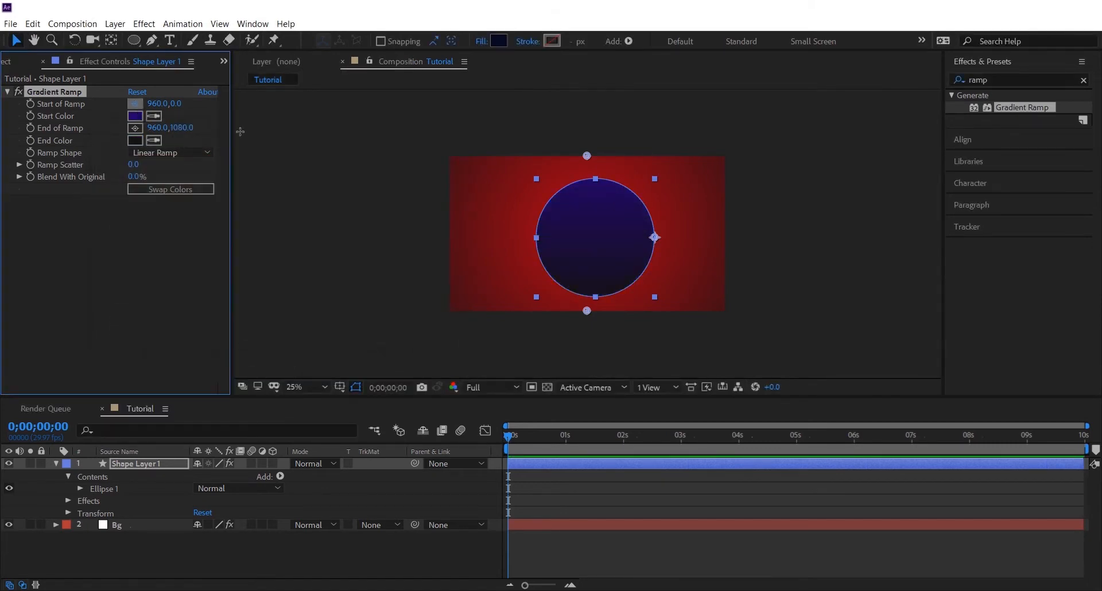
left_click_drag(587, 155, 631, 195)
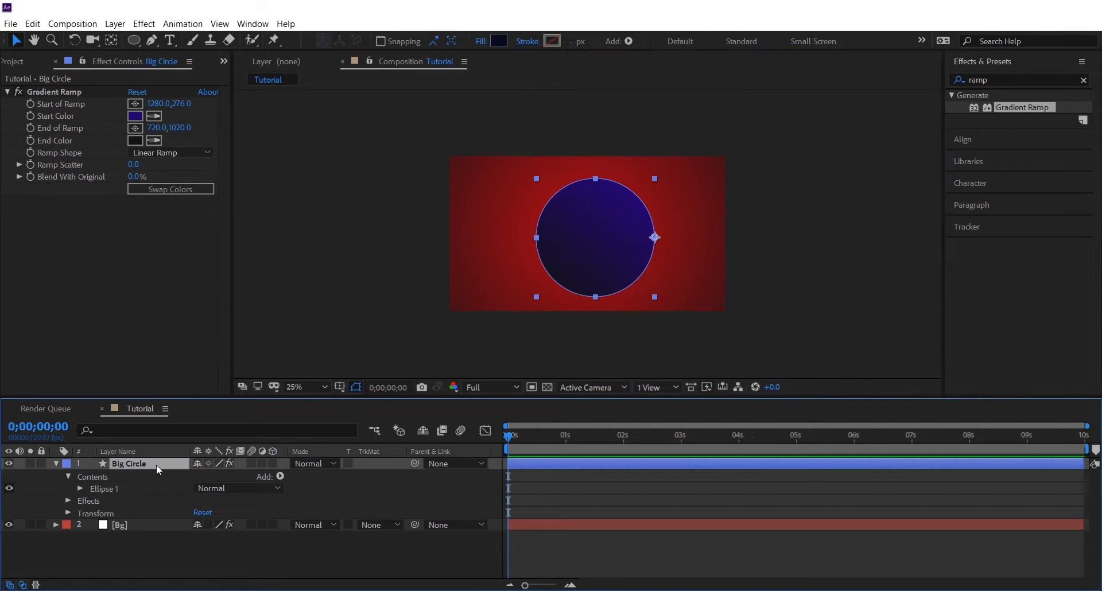
mouse_move(94, 478)
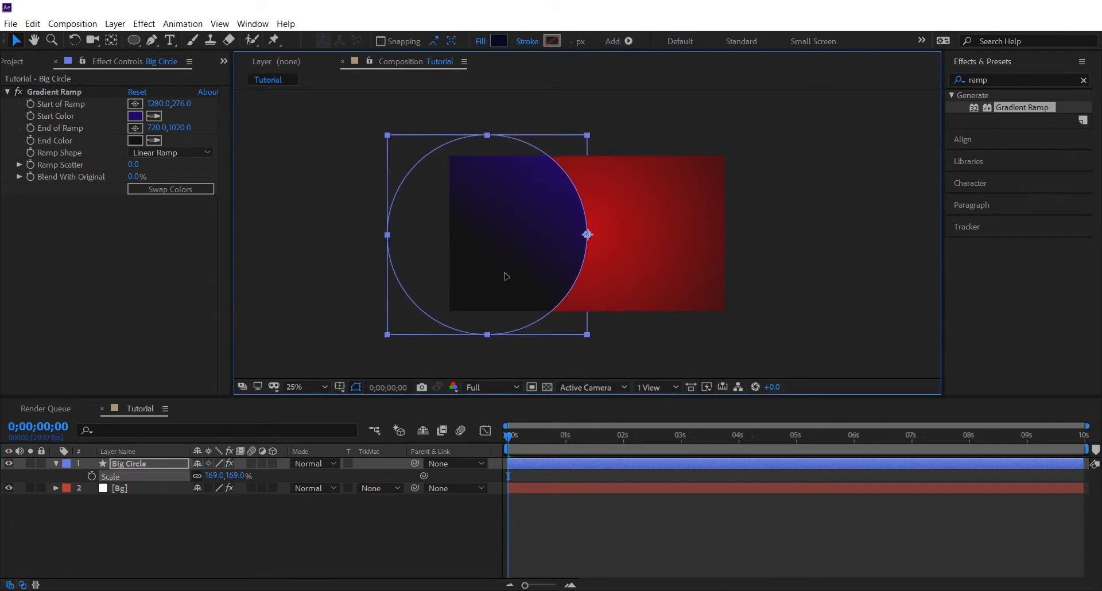
- Keyframe Big Circle's Scale from 0s to -212% with Easy Ease
left_click(92, 476)
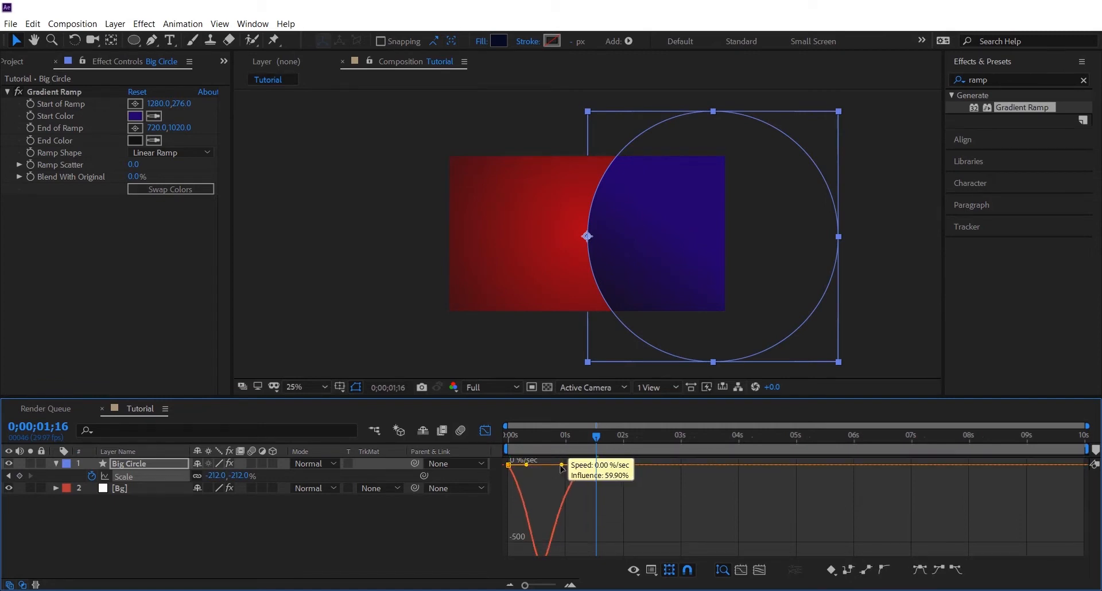
left_click(507, 435)
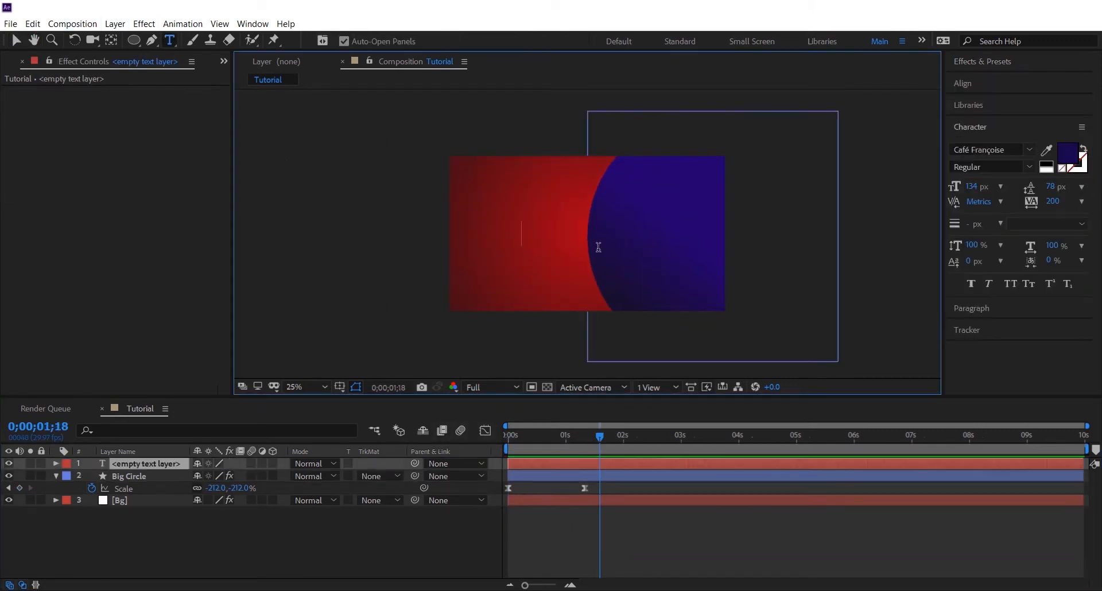
- Type the BACKGROUND title and centre it in the composition with the Align panel
type("BACKGROUND")
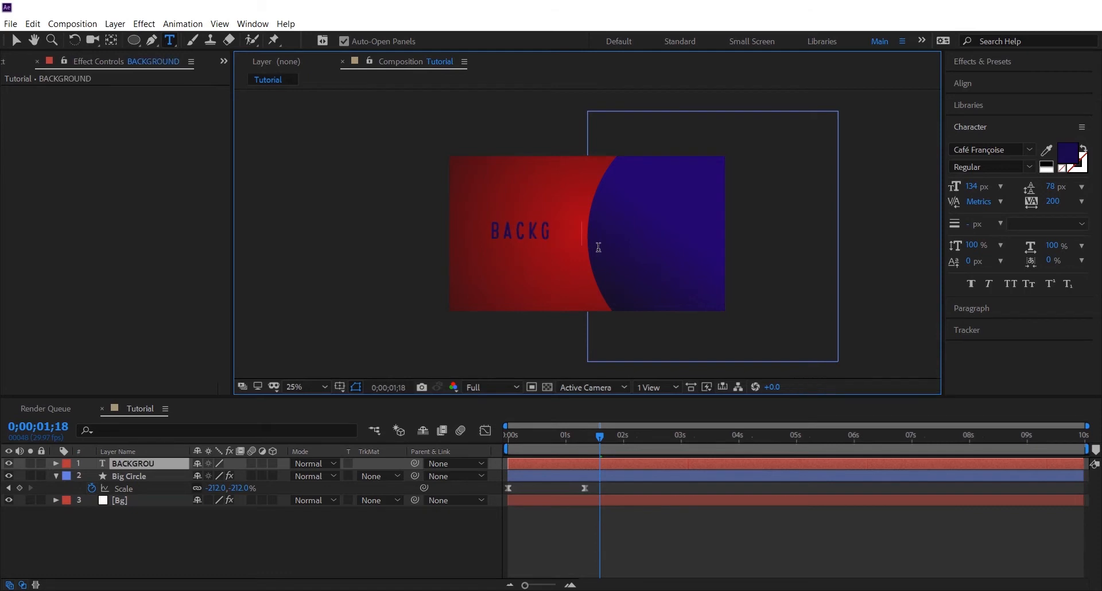
left_click(963, 83)
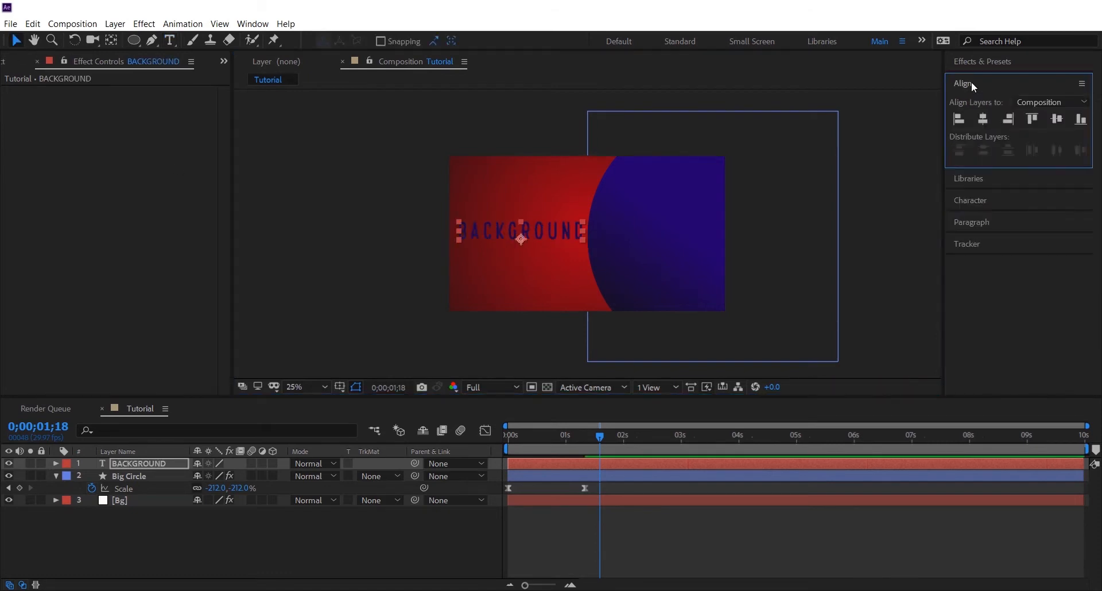
left_click(562, 241)
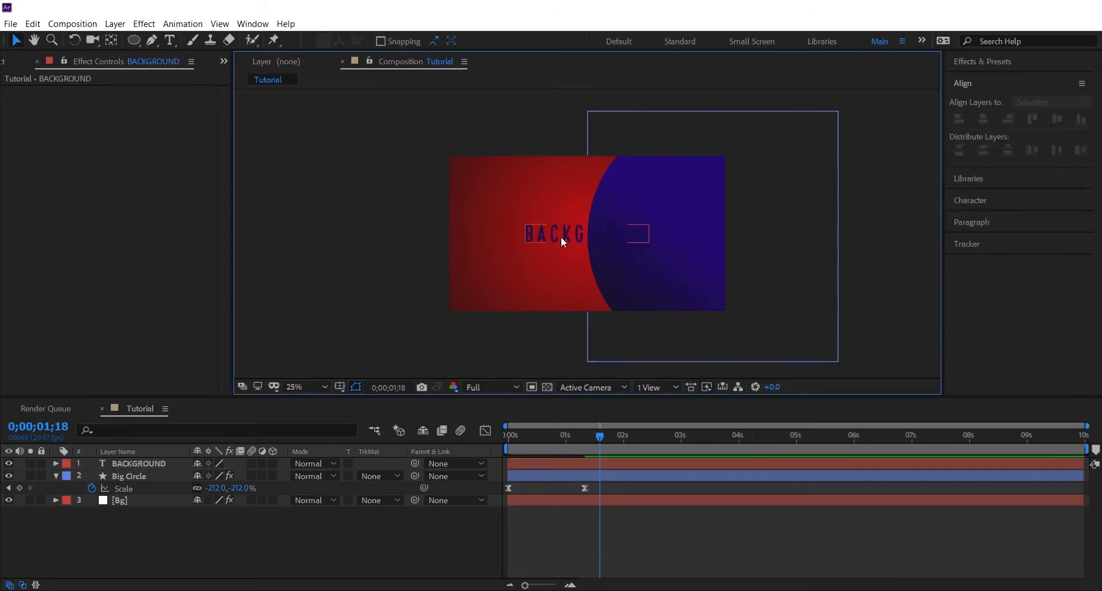
left_click(971, 201)
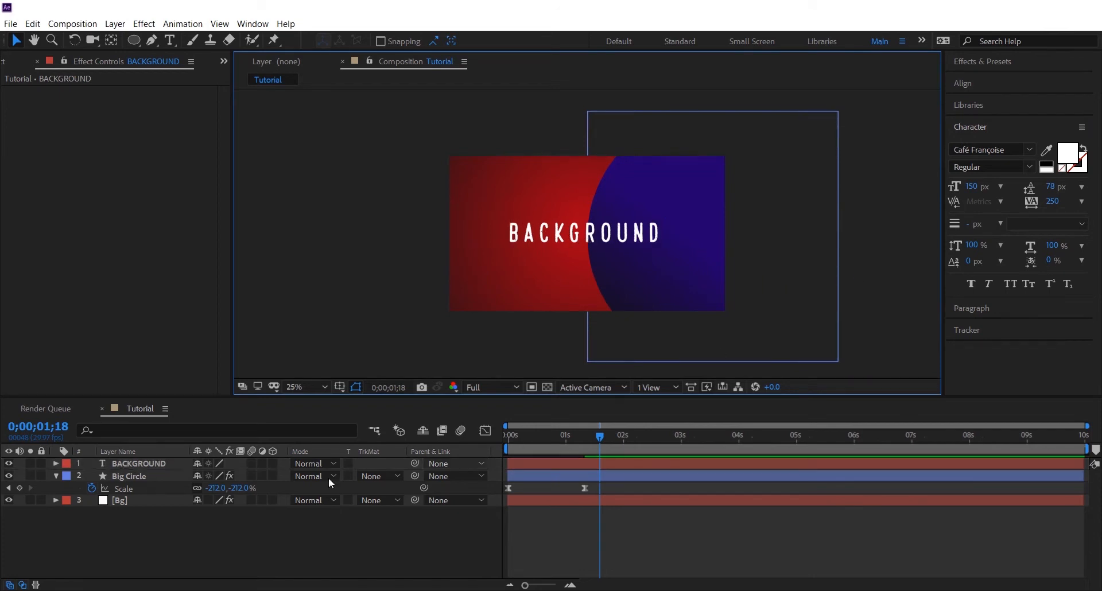
left_click(56, 463)
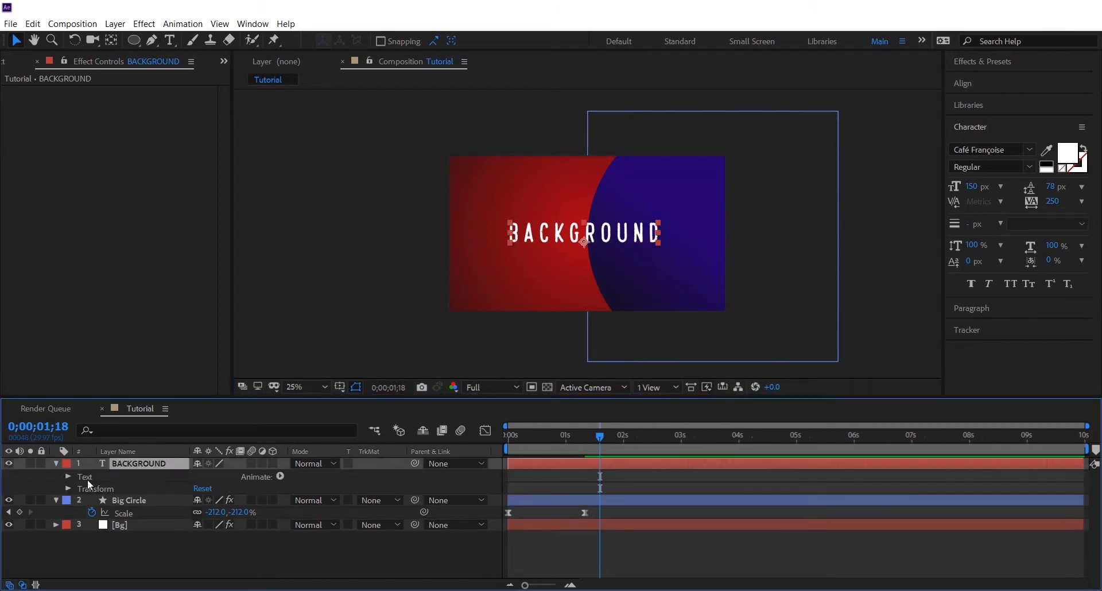
- Add a 0% Opacity animator and keyframe Range Selector Start from 0% to 100%
left_click(279, 476)
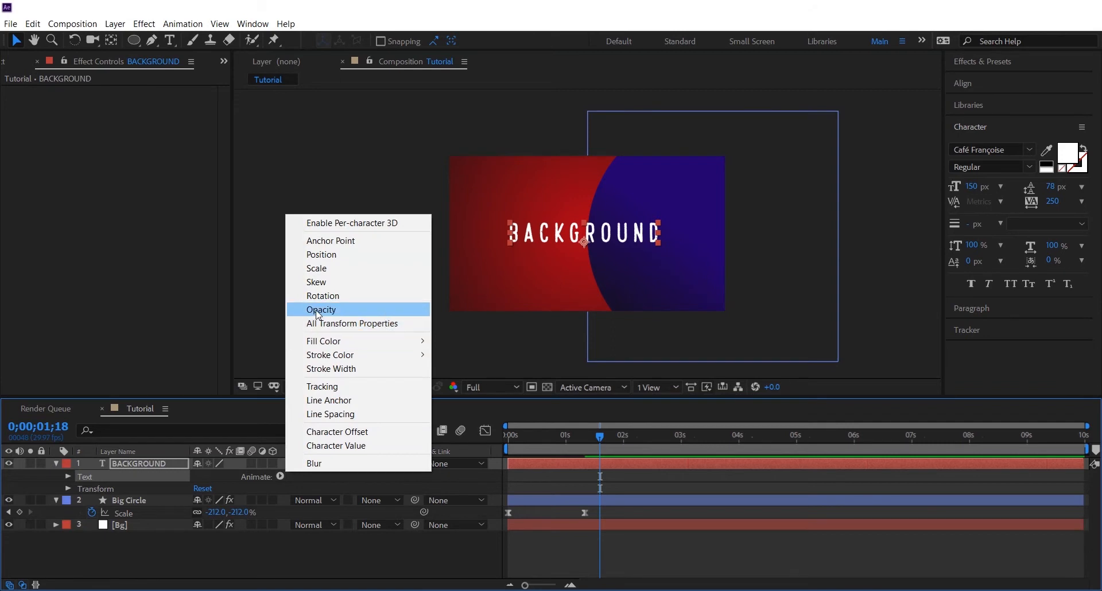
left_click(321, 310)
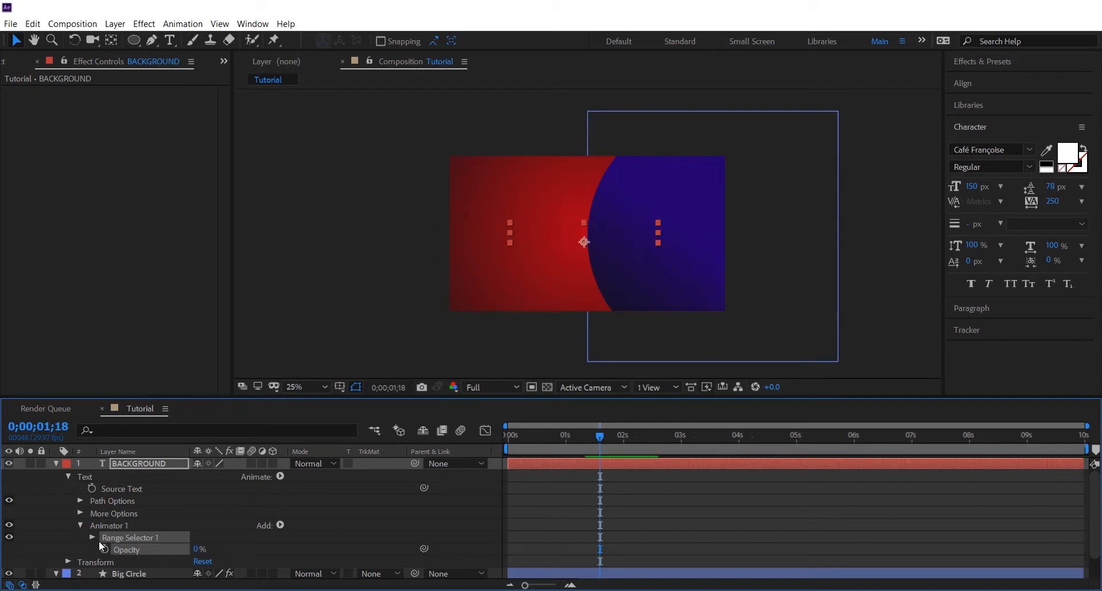
left_click(92, 538)
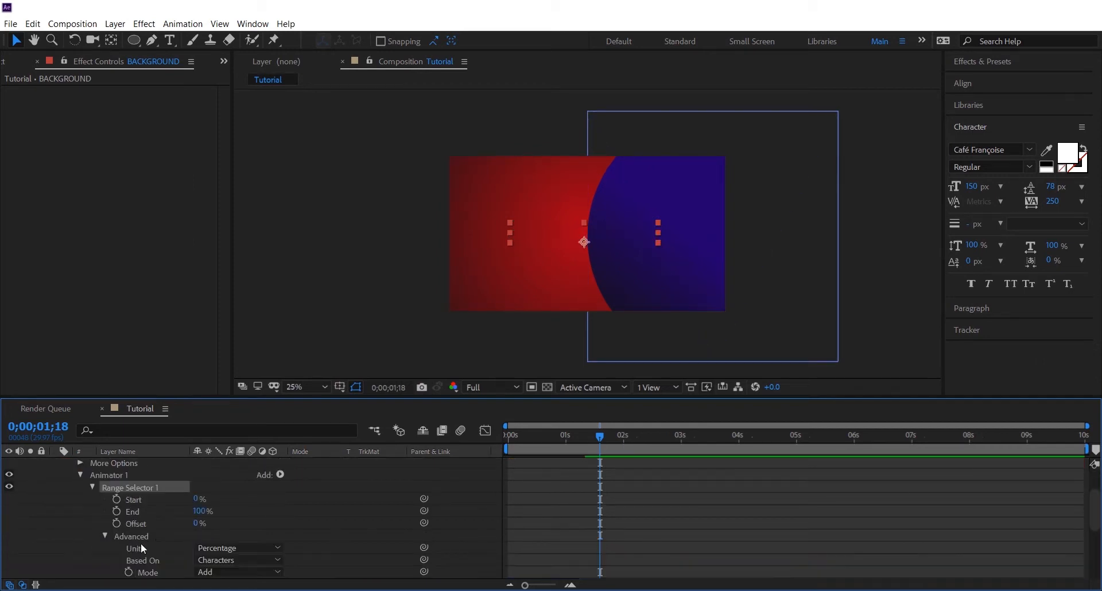
scroll("down", 3)
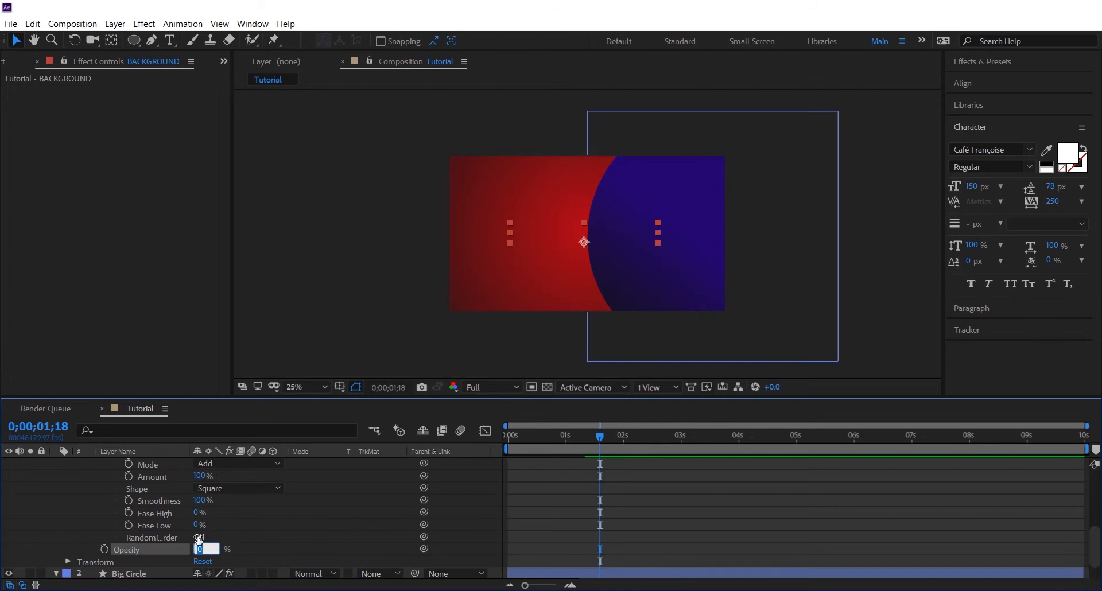
left_click(199, 538)
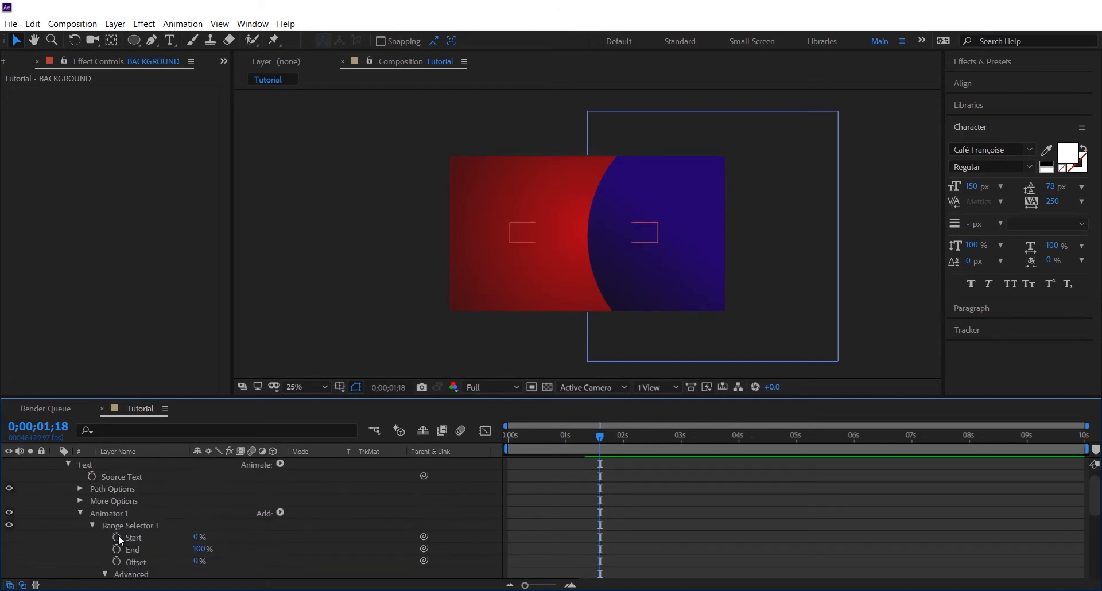
left_click(106, 538)
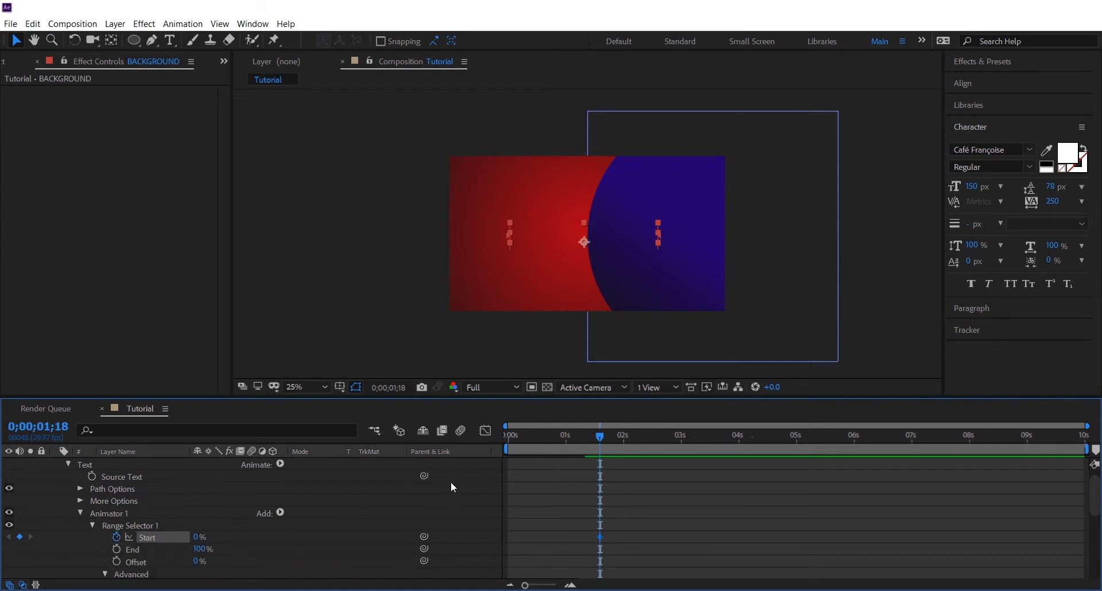
left_click(677, 435)
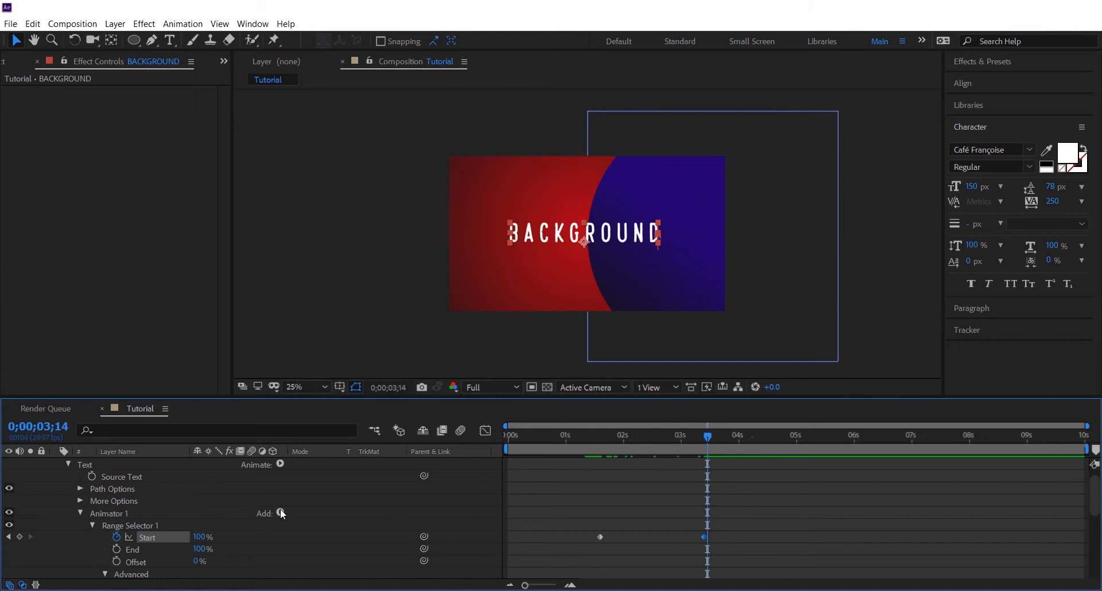
- Add a 190% Scale property to the animator and scrub to preview the reveal
left_click(281, 513)
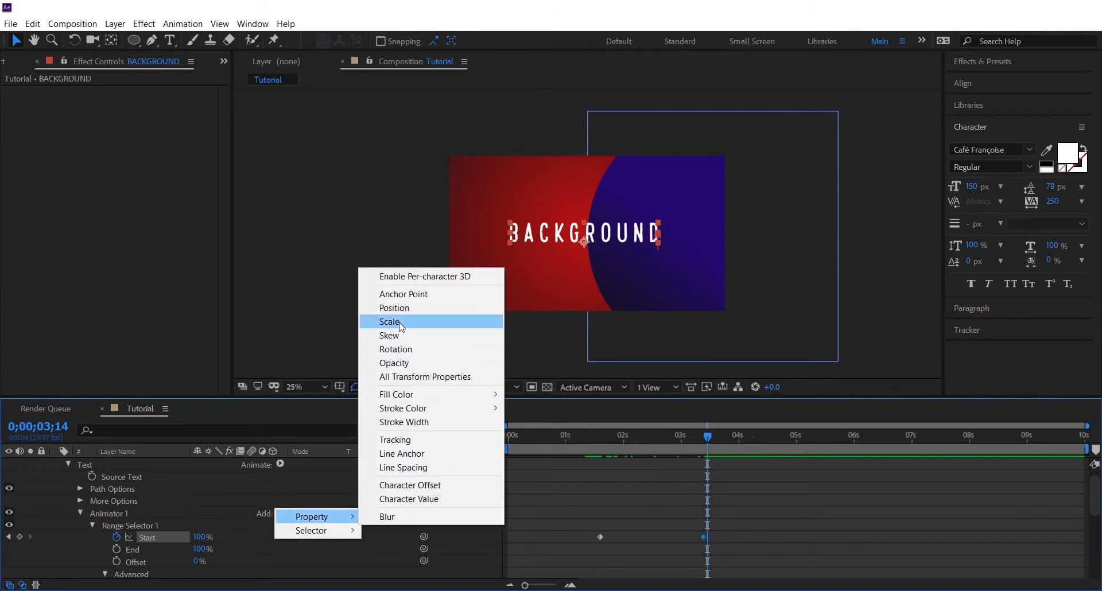
left_click(389, 322)
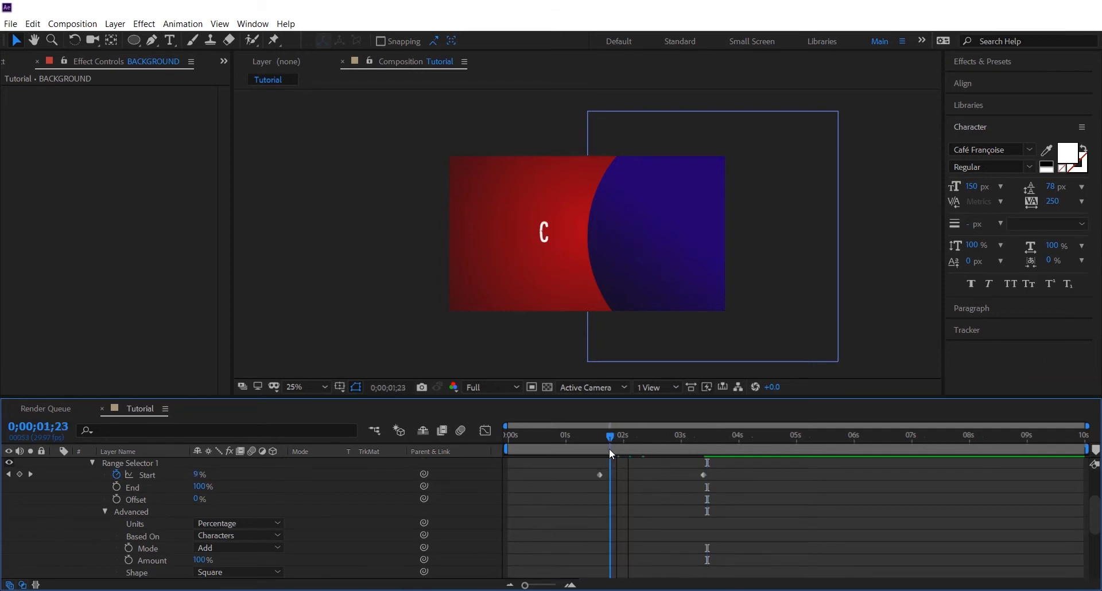
left_click_drag(610, 435, 673, 435)
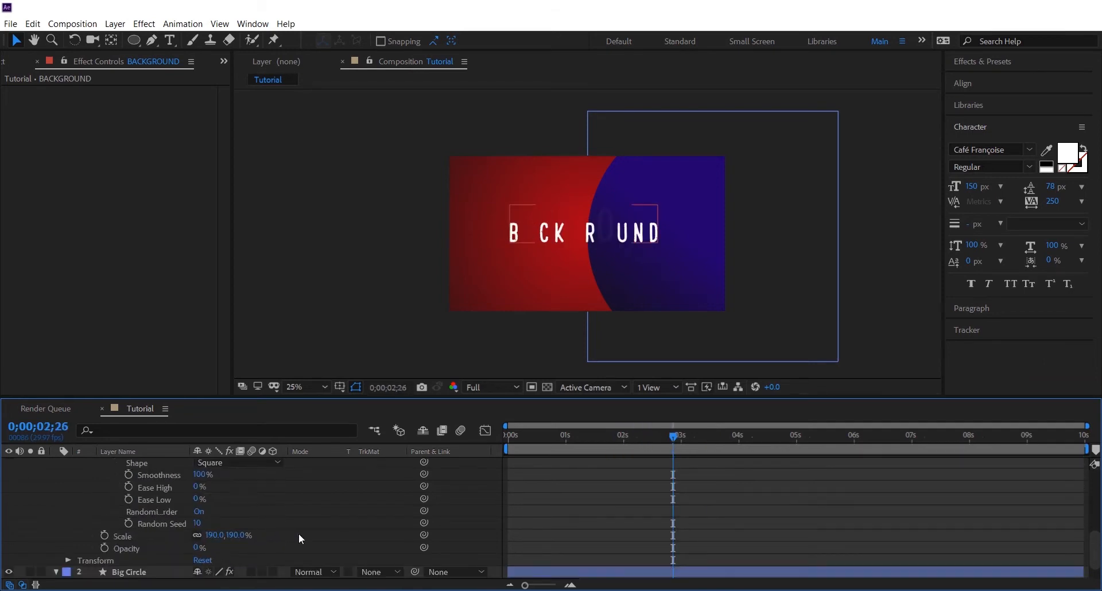
left_click_drag(671, 435, 596, 436)
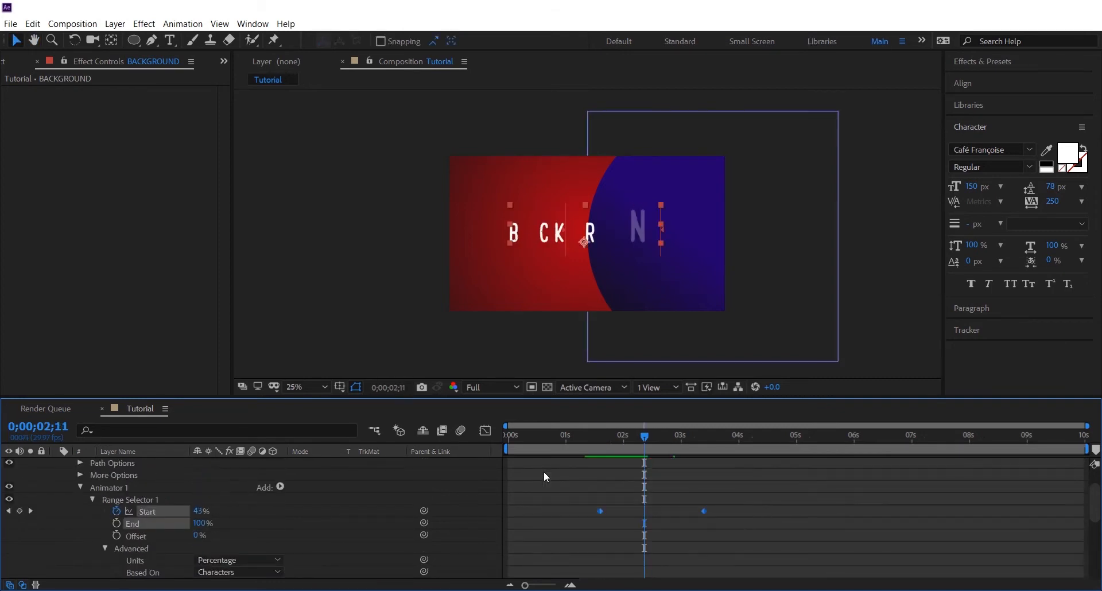
left_click_drag(644, 435, 602, 435)
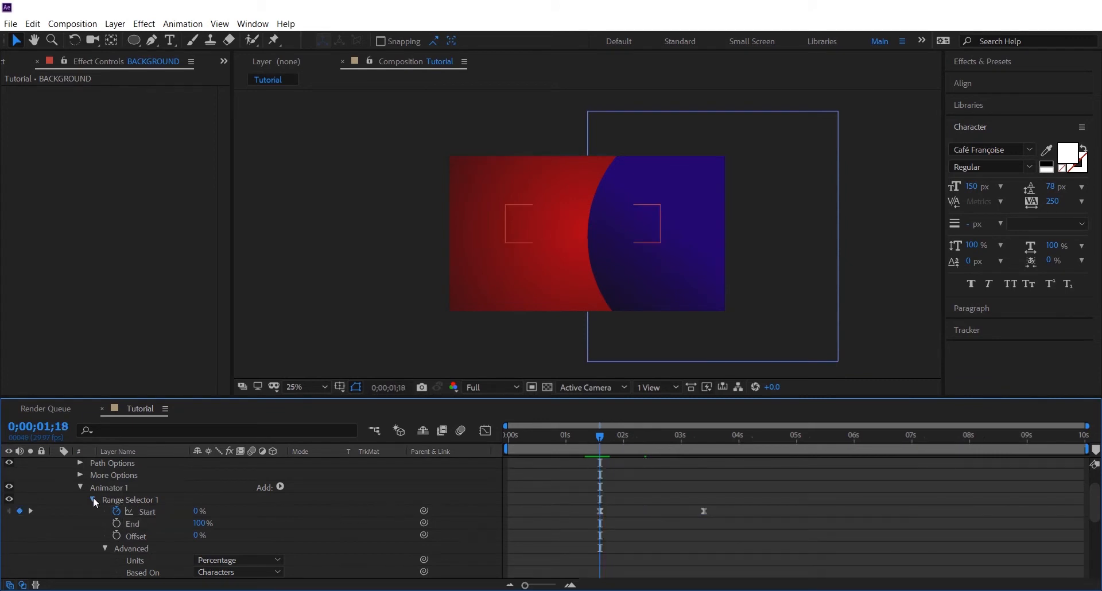
- Add Animator 2 and drag the Start keyframes earlier in the timeline
left_click(279, 487)
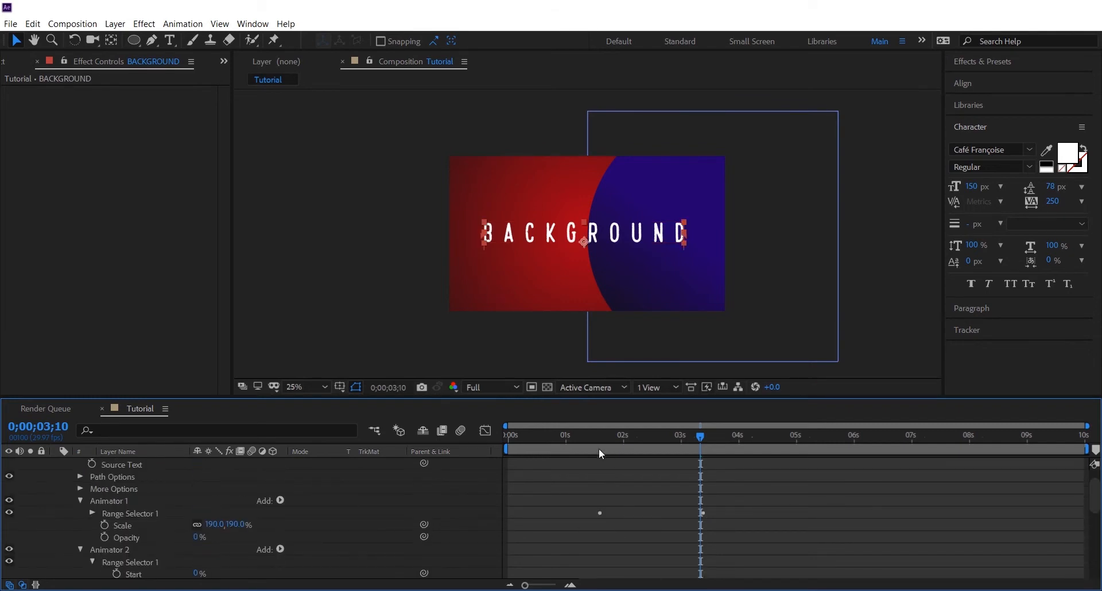
left_click_drag(700, 435, 599, 435)
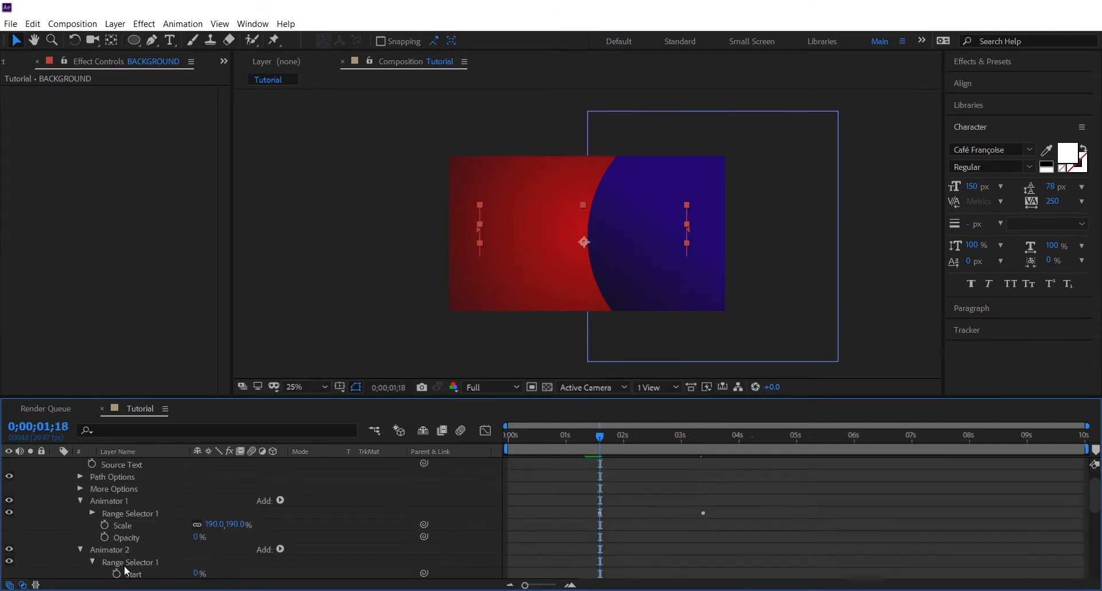
left_click_drag(599, 435, 707, 436)
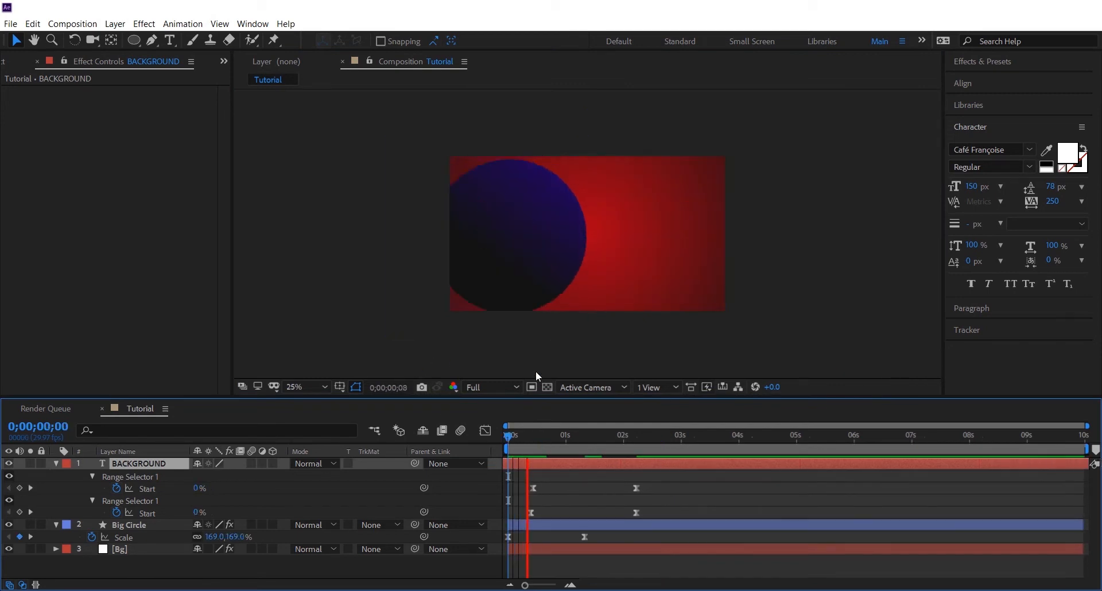
left_click_drag(507, 435, 629, 435)
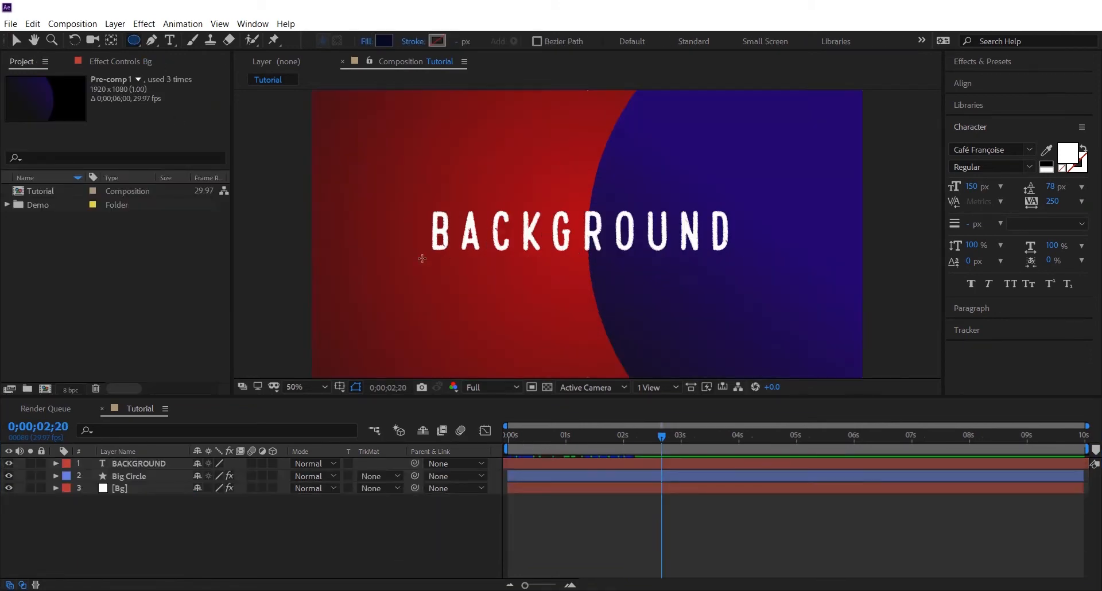
- Draw a small circle below the left letters with a purple-to-black Gradient Ramp
left_click_drag(441, 260, 496, 320)
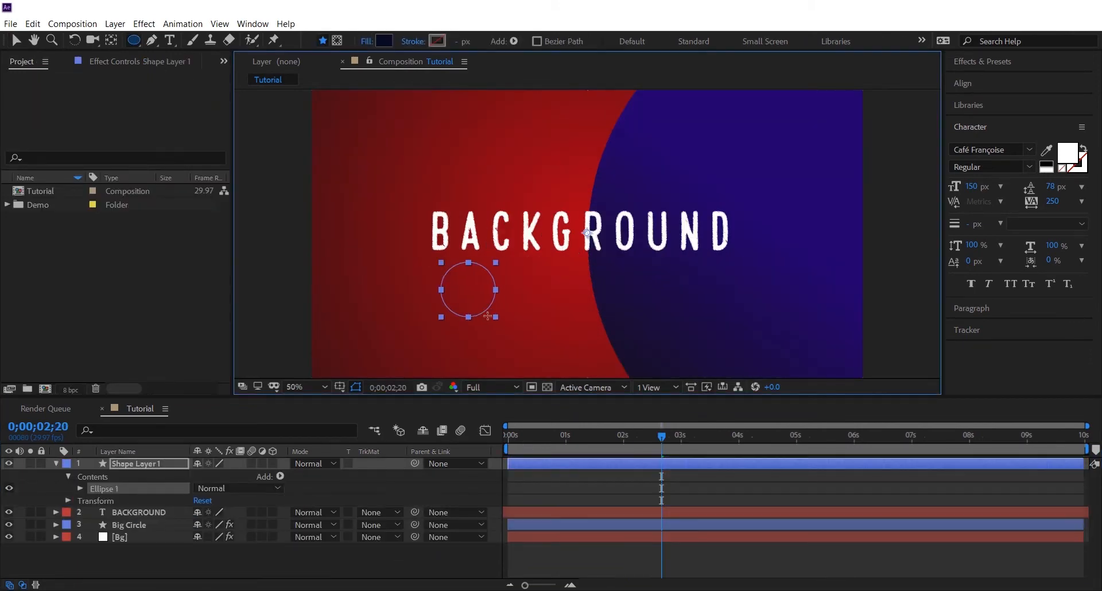
left_click(295, 388)
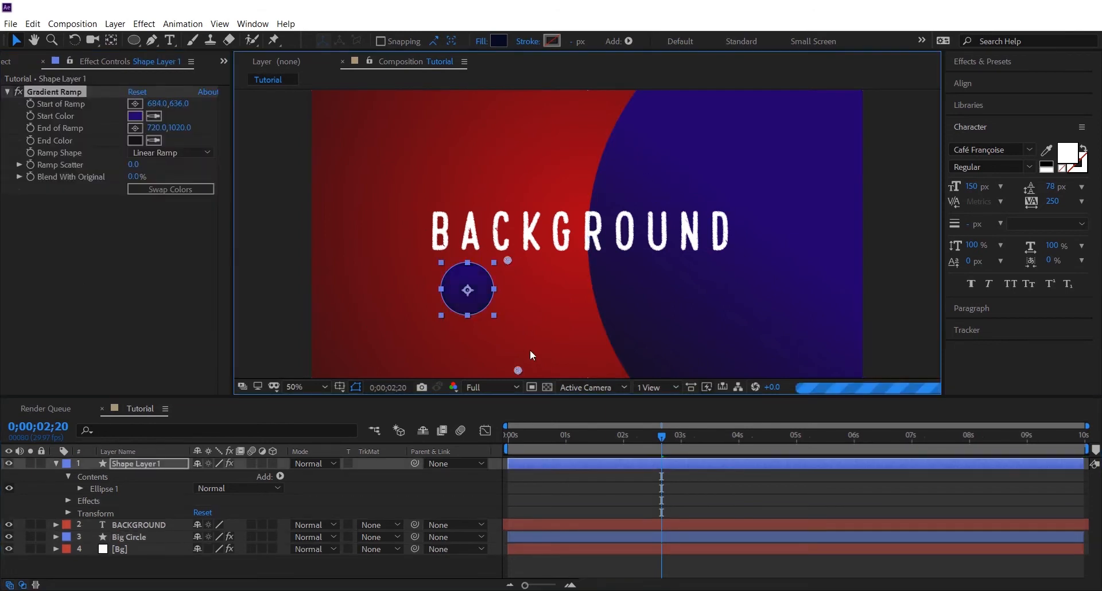
left_click_drag(517, 370, 434, 328)
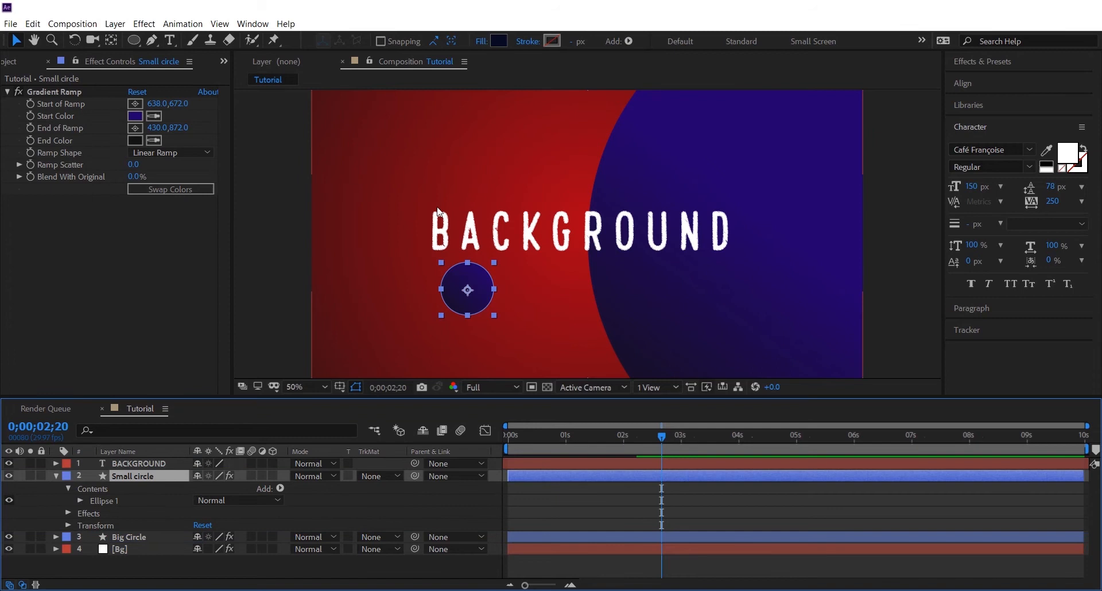
- Keyframe Small circle's Position, then drag it up and right toward the text
left_click(508, 435)
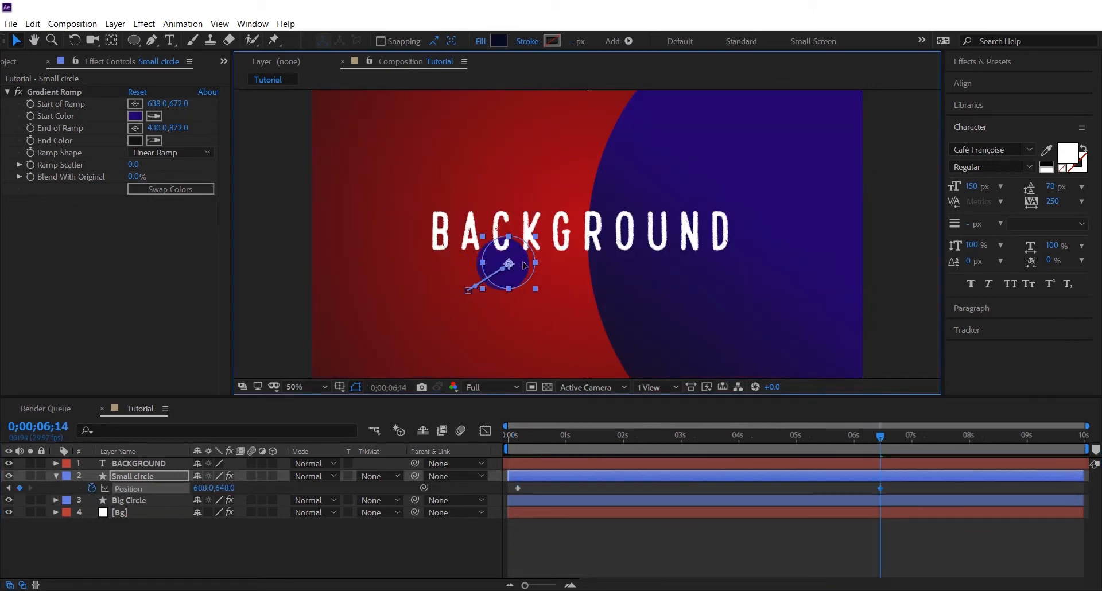
left_click_drag(506, 266, 548, 257)
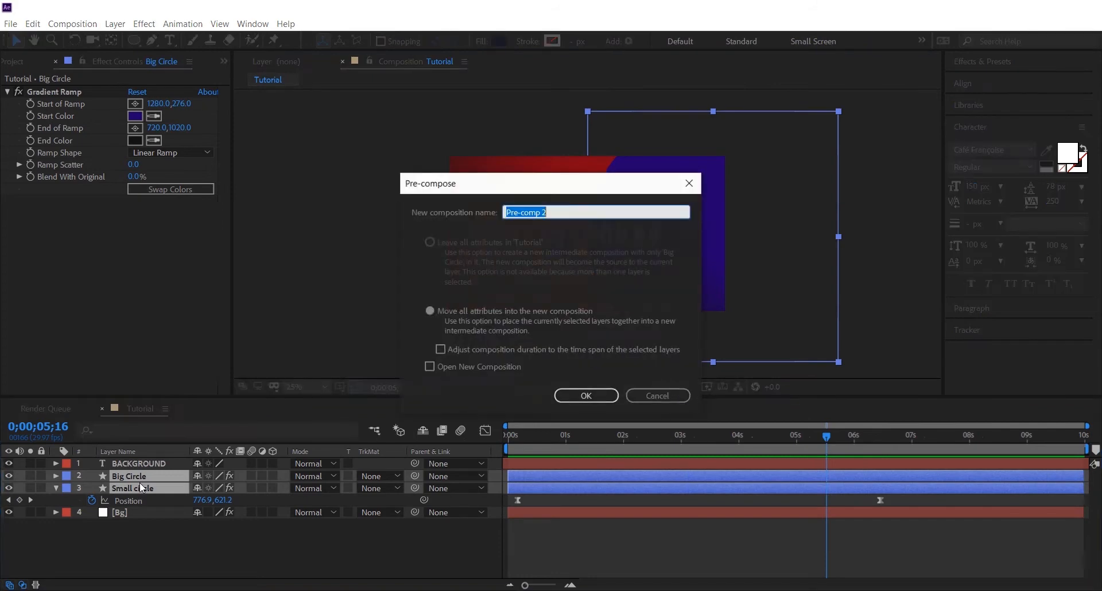
- Pre-compose the two circle layers into a composition named 'Circle Matte'
type("Circle Ma")
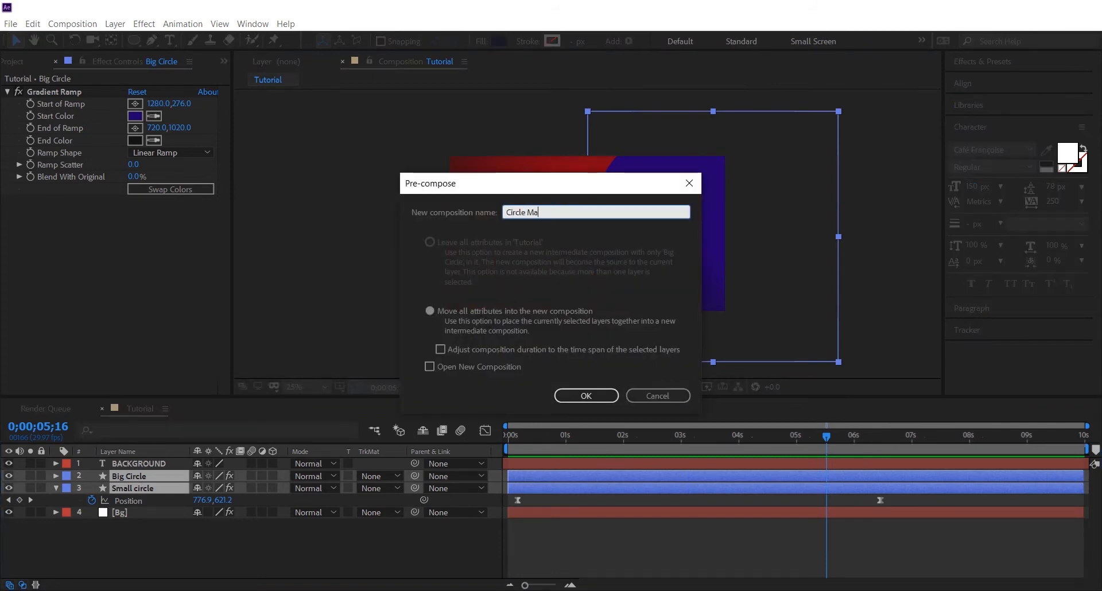
left_click(585, 396)
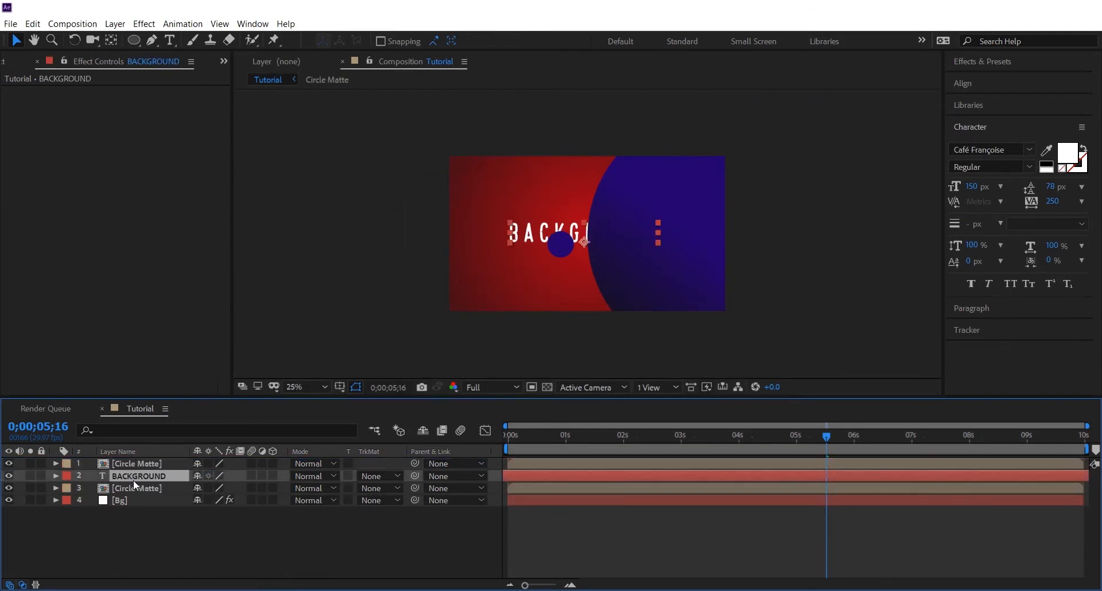
- Alpha-matte the red BACKGROUND text to Circle Matte and duplicate the text-matte pair
left_click(376, 475)
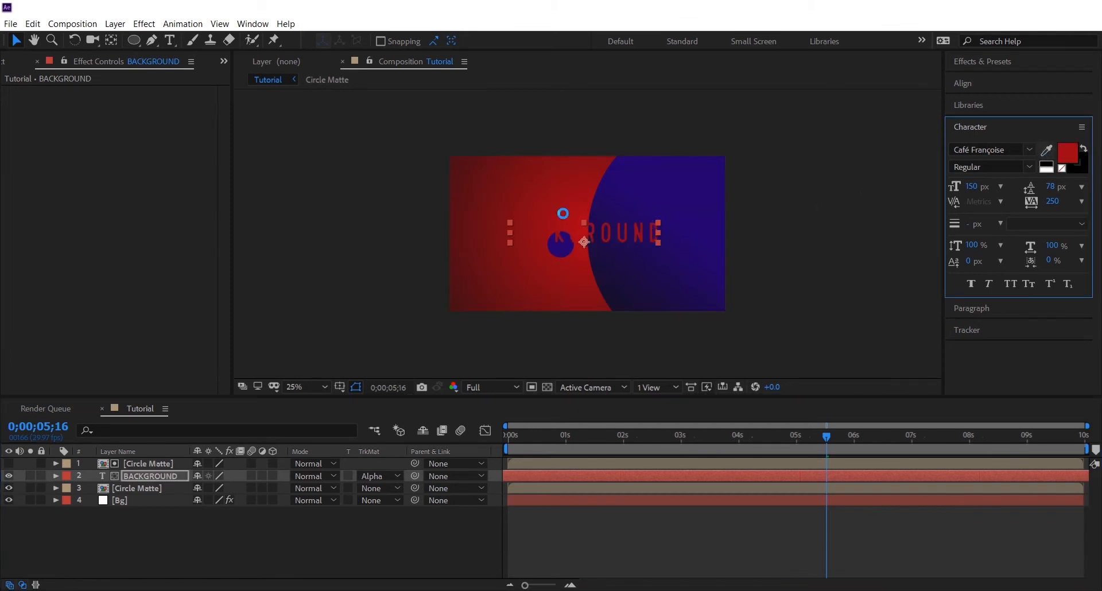
left_click(147, 463)
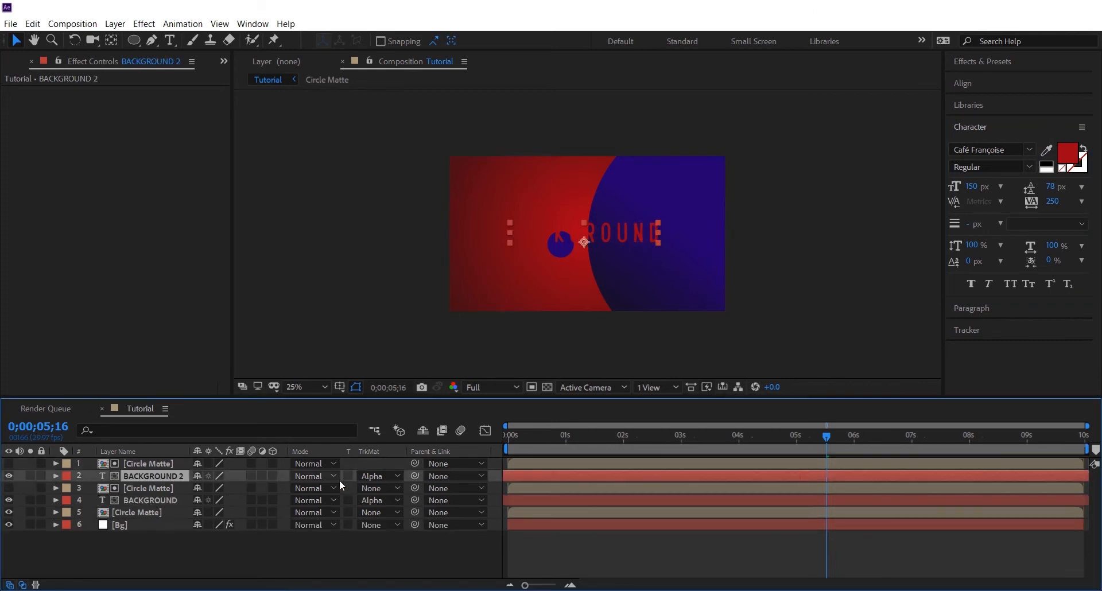
left_click(376, 476)
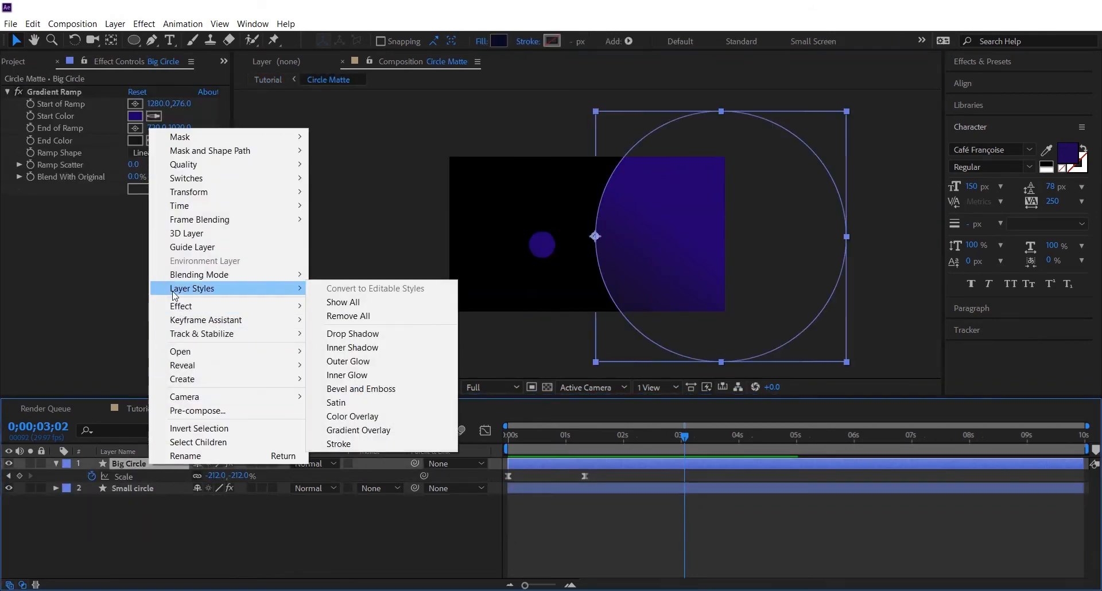
- Give Big Circle a Drop Shadow coloured 08090F at 100% opacity, 68° angle, distance 30, with adjusted size
left_click(352, 333)
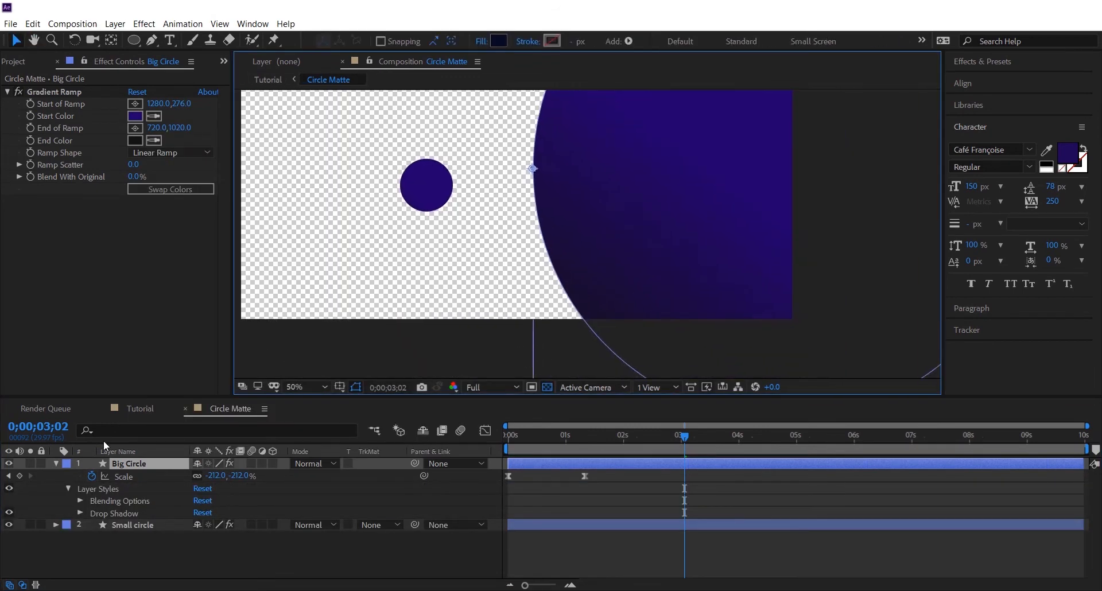
left_click(80, 513)
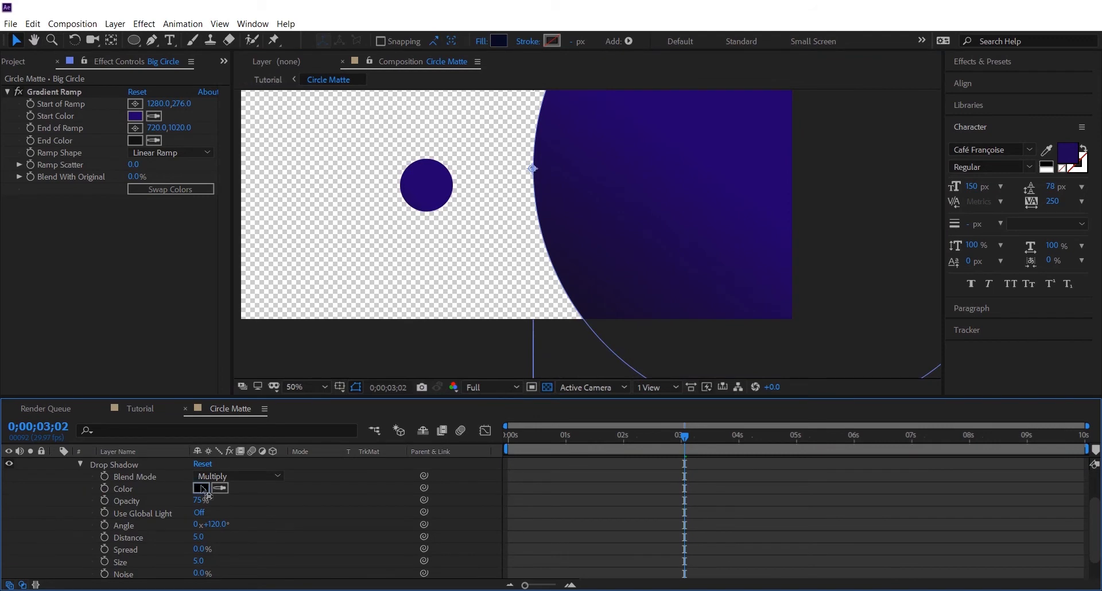
left_click(200, 488)
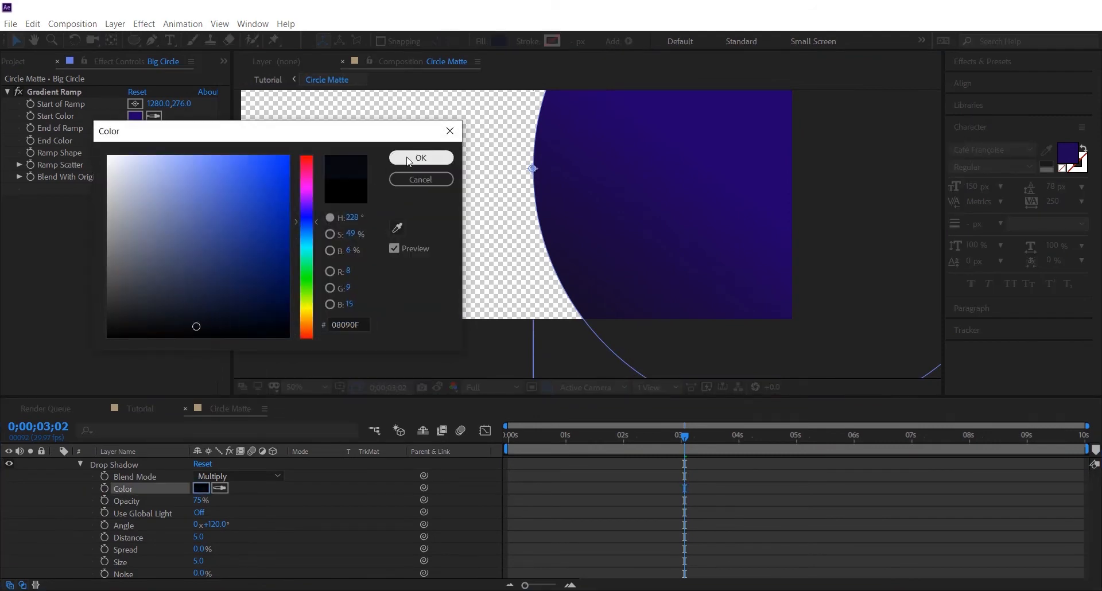
left_click(420, 157)
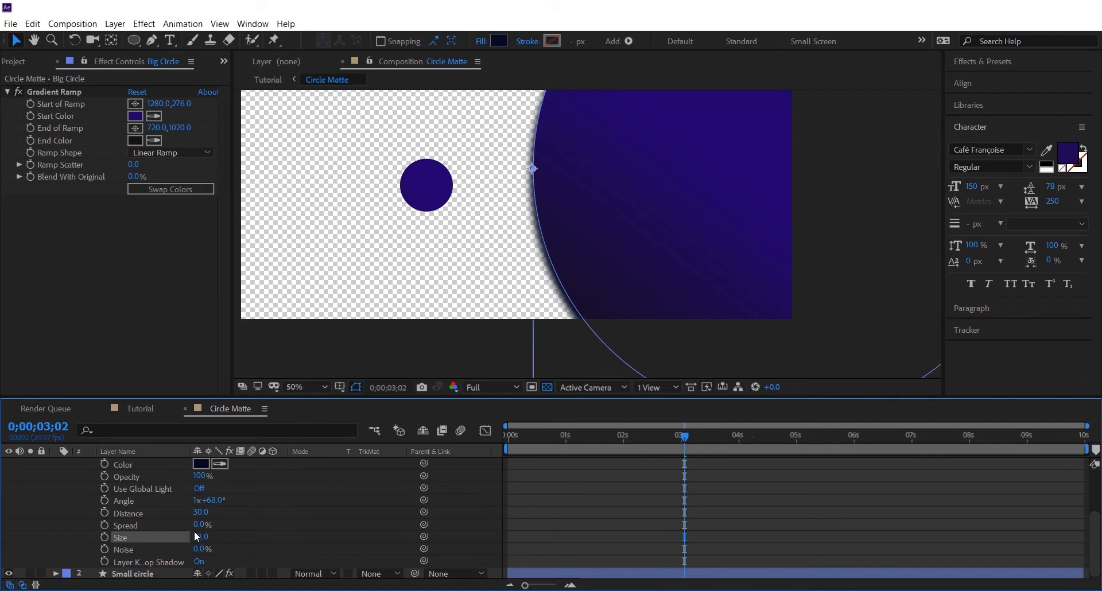
double_click(203, 537)
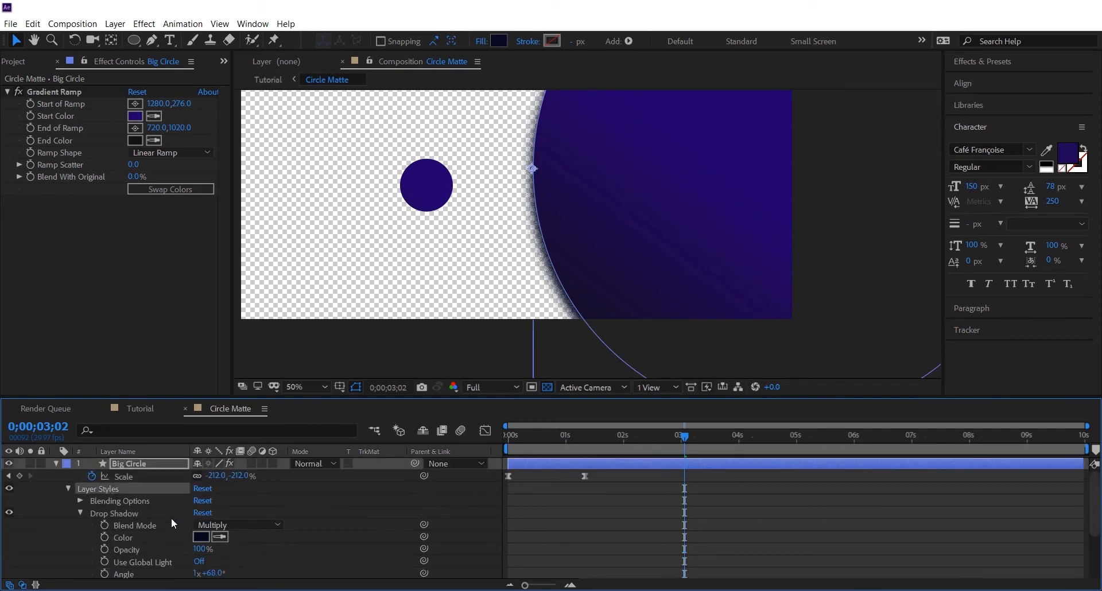
left_click(134, 574)
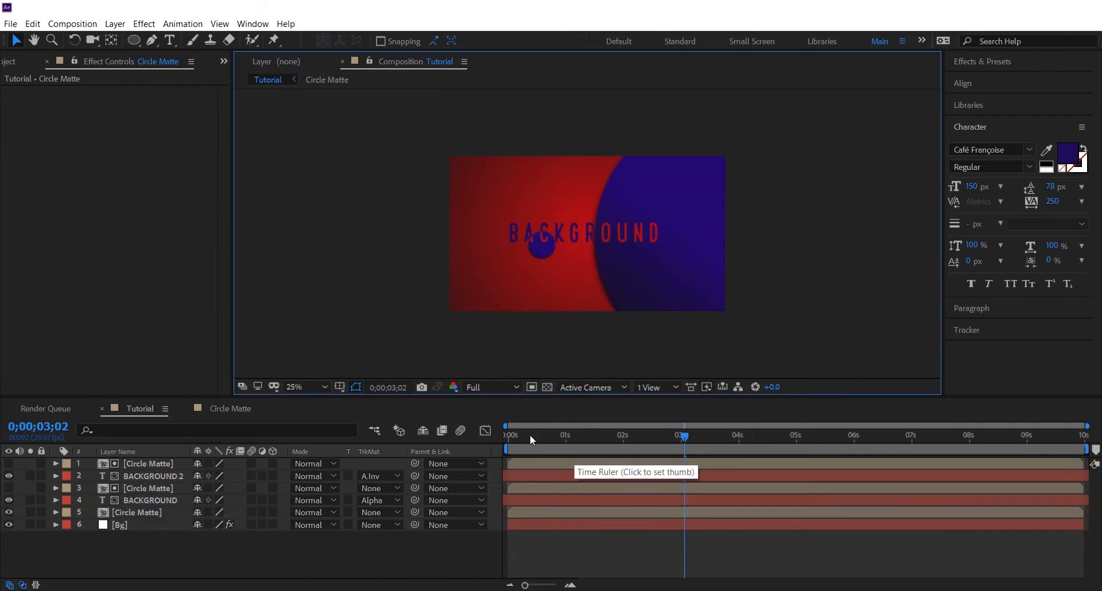
- Move back near two seconds and draw an ellipse at the Tutorial comp's top-left corner
left_click(507, 435)
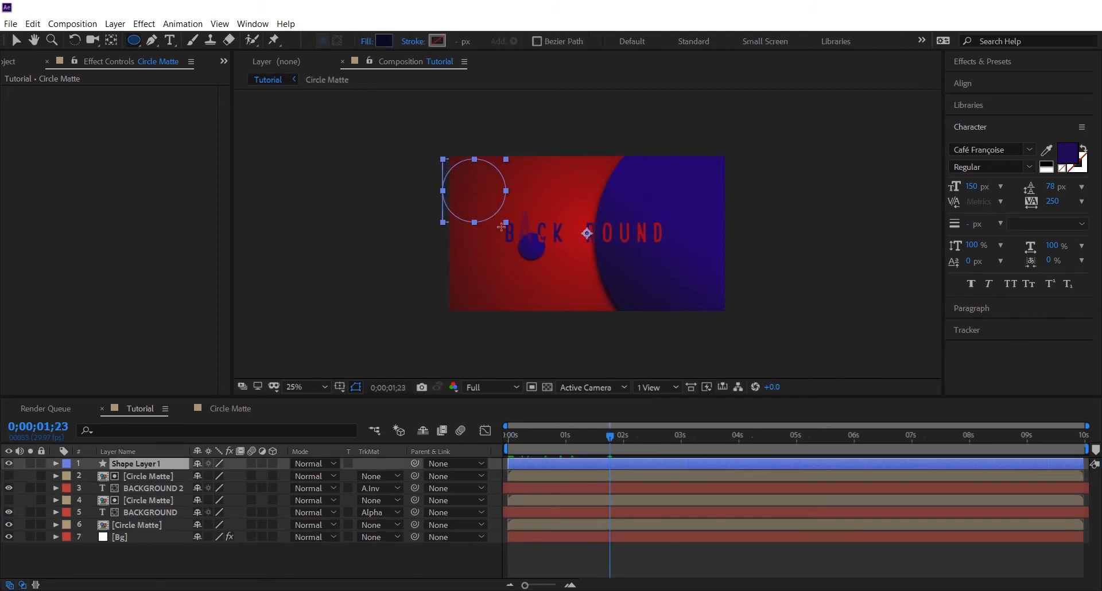
left_click(56, 463)
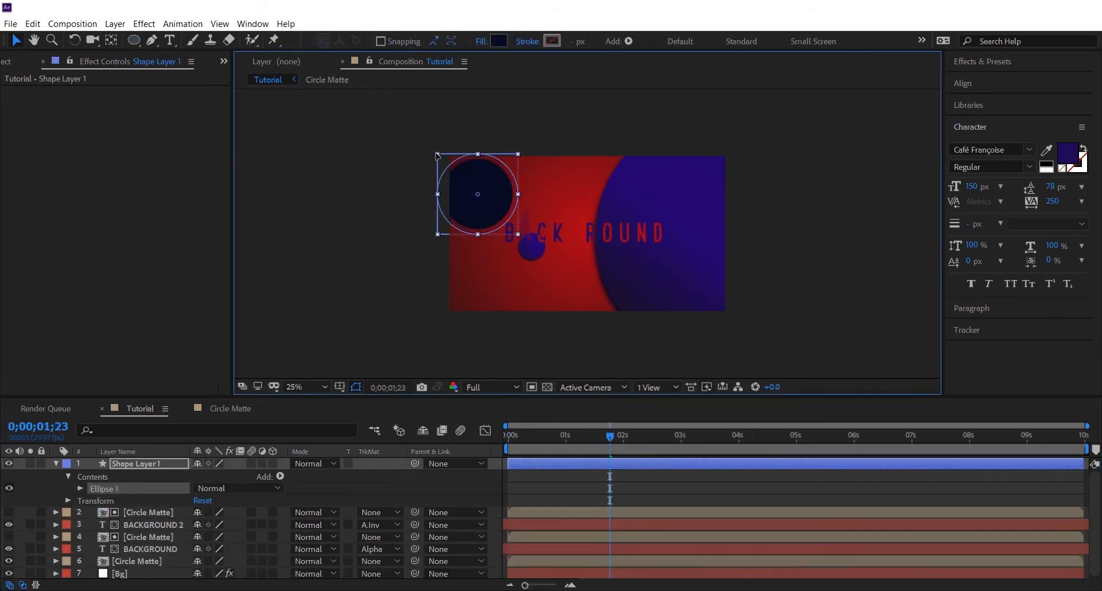
left_click_drag(478, 193, 482, 180)
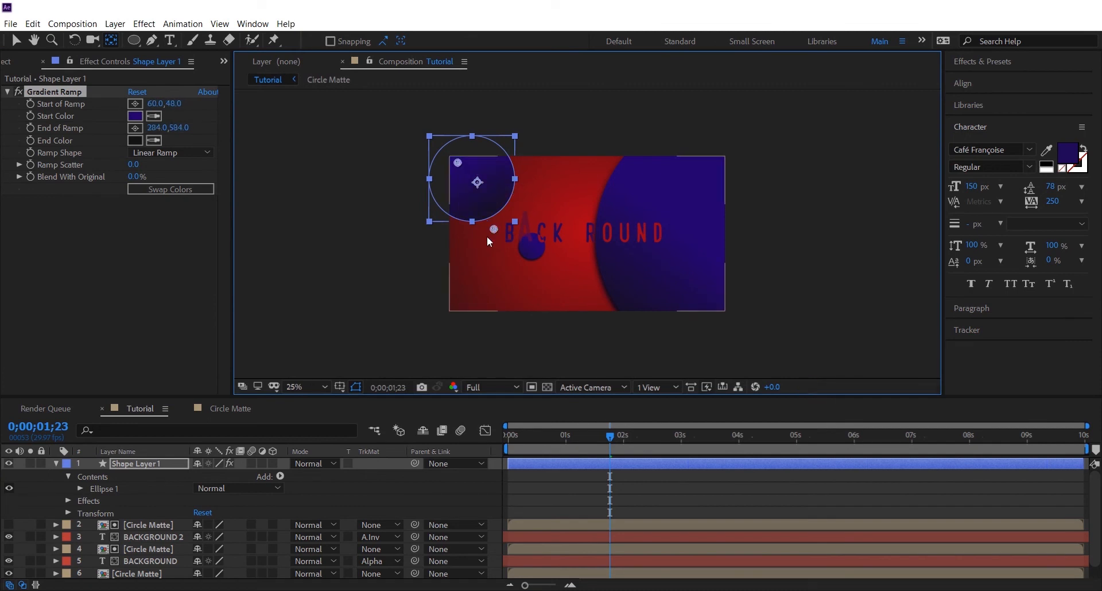
- Set the circle's Gradient Ramp start point, name it 'side circle', and add Drop Shadow and Position keyframes
left_click_drag(476, 182, 295, 282)
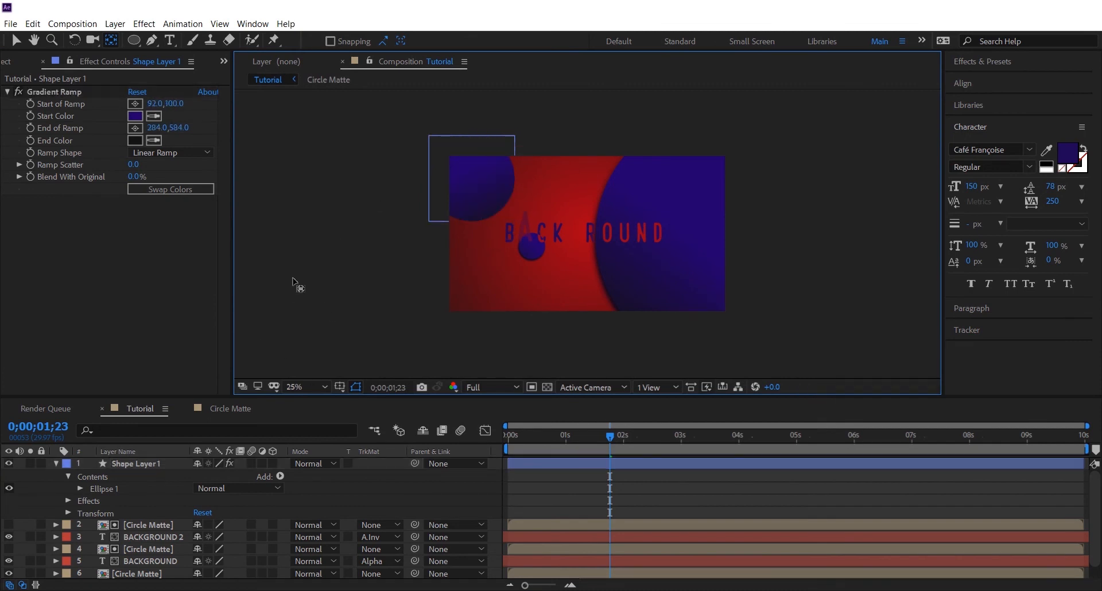
double_click(138, 463)
type("side circle")
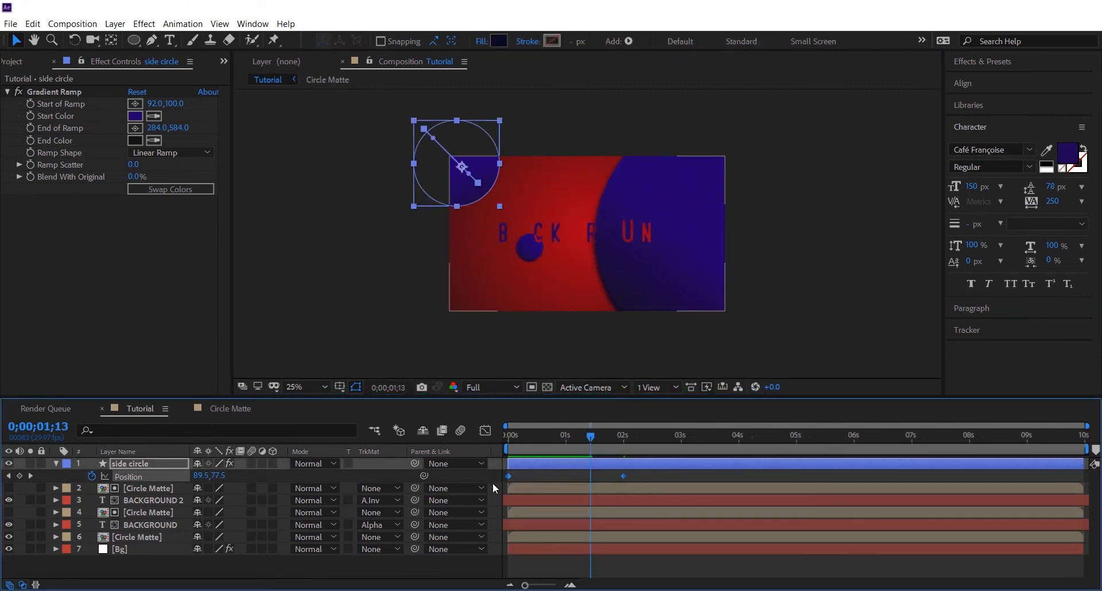
left_click(229, 409)
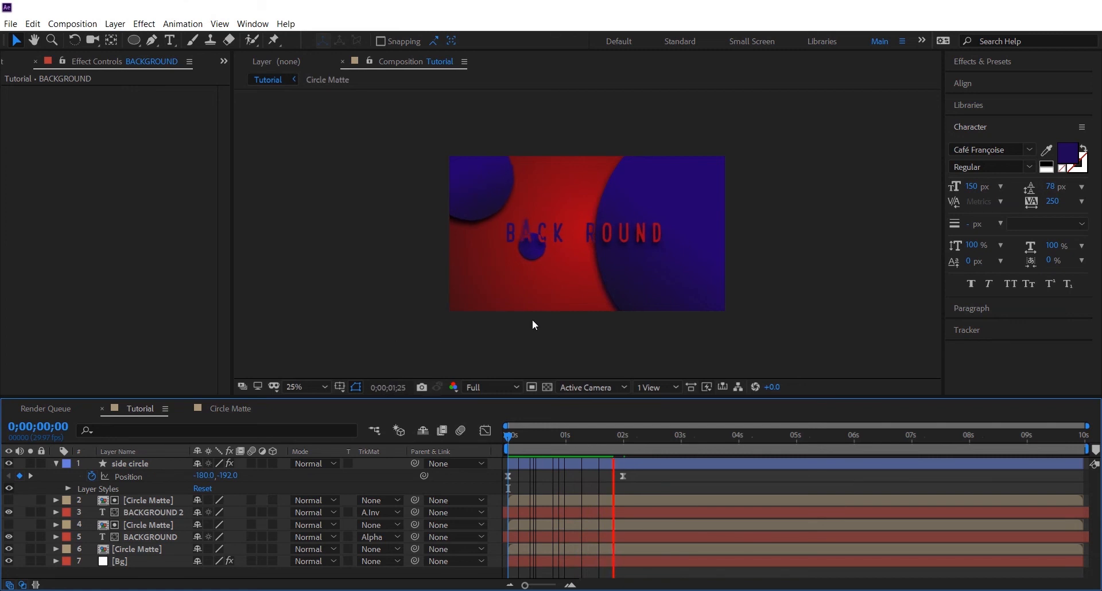
- Pen-draw a white four-sided shape over the comp, apply Roughen Edges, and stretch its left corner
left_click(622, 435)
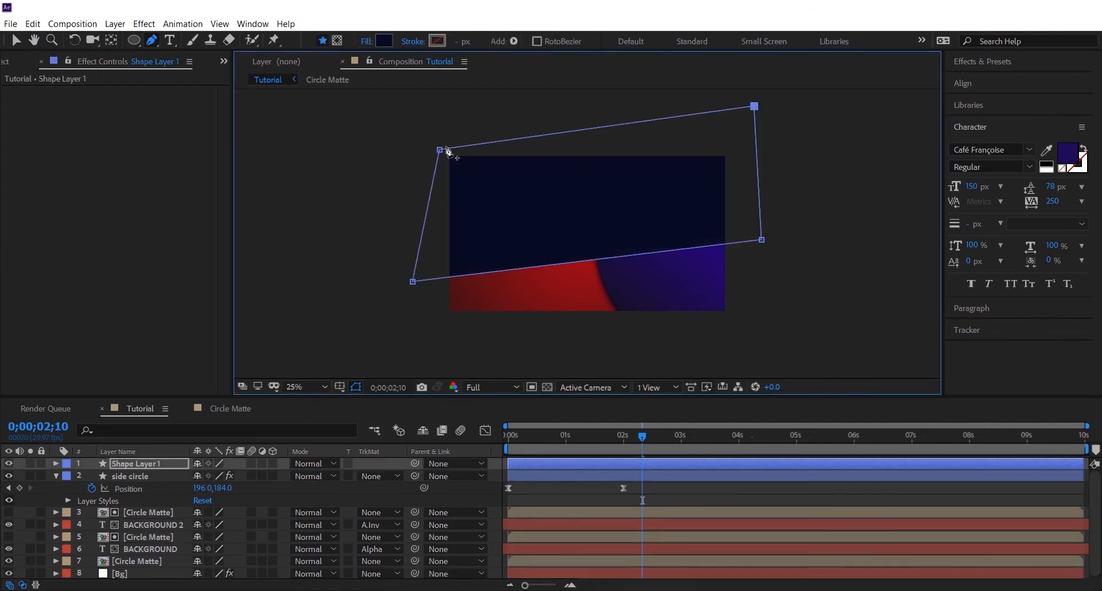
left_click(385, 41)
type("roughen")
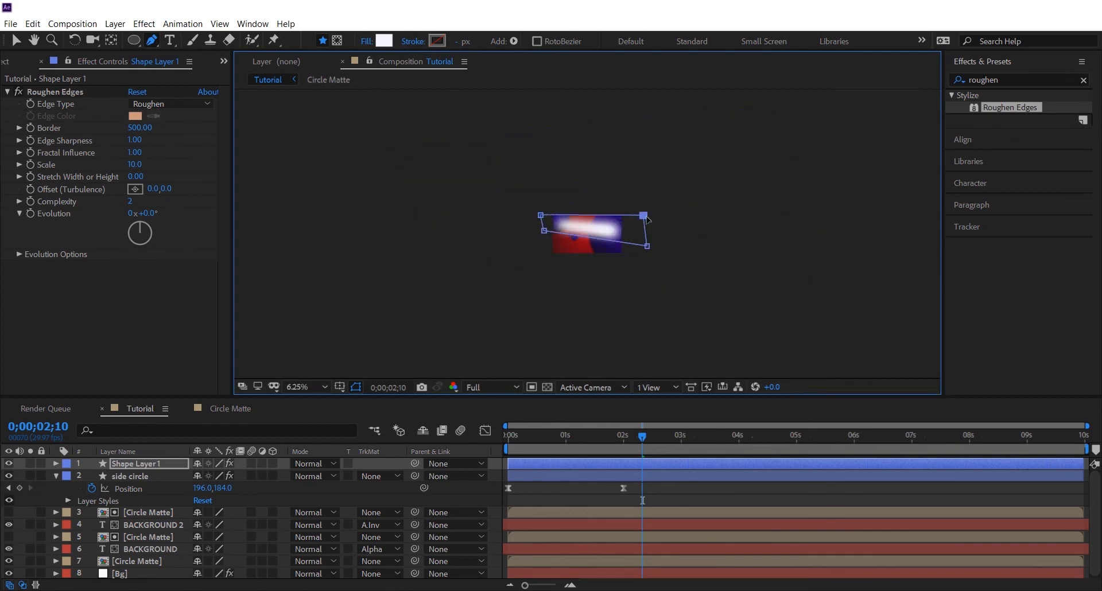
left_click(298, 387)
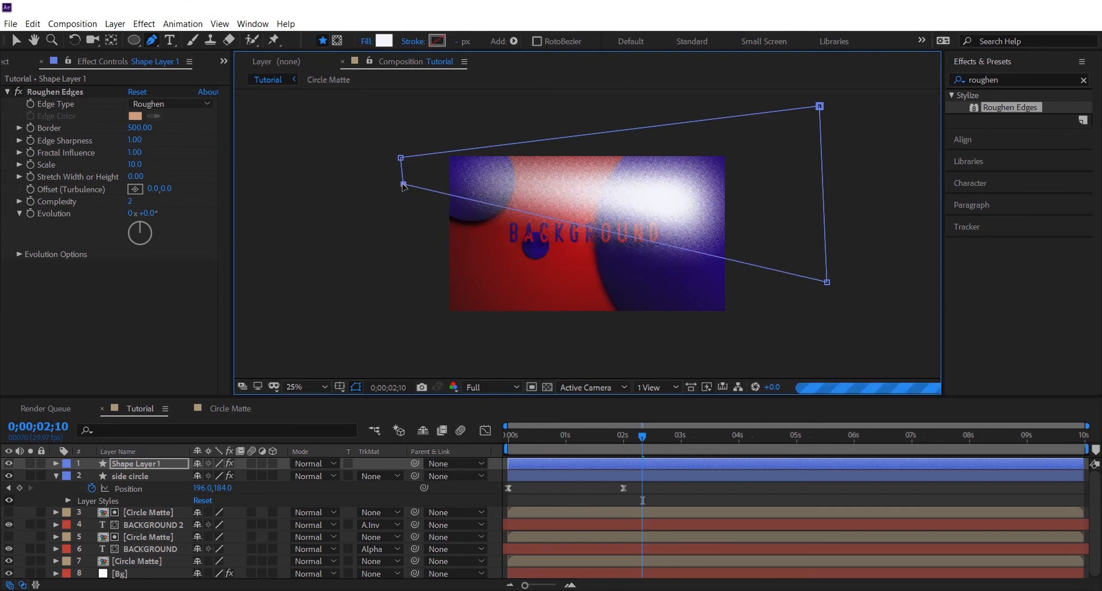
left_click_drag(403, 186, 349, 176)
type("texture")
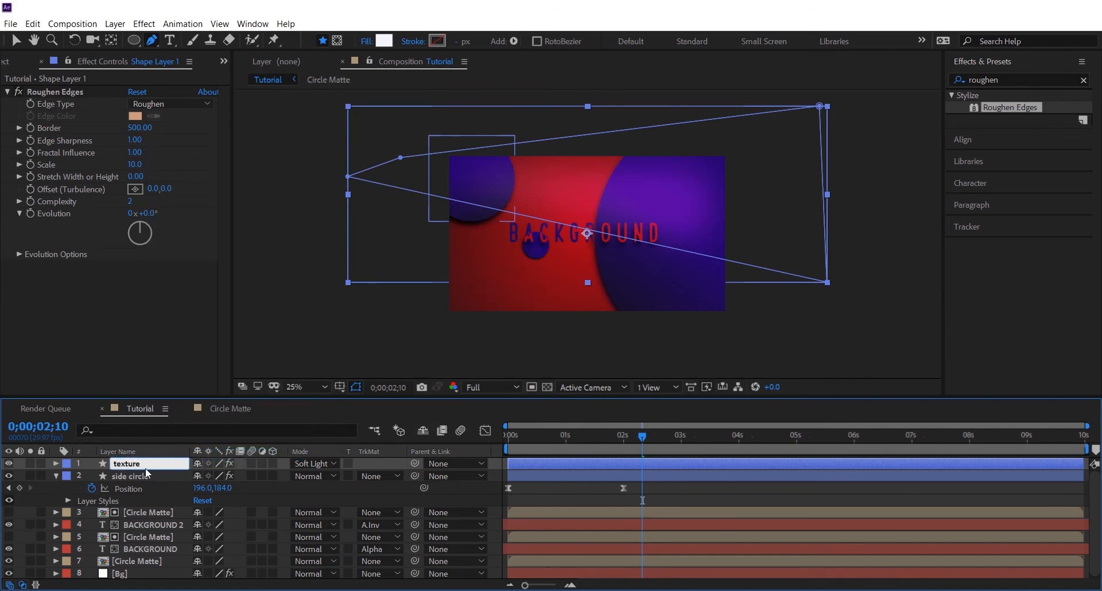
- Name the shape layer 'texture', set it to Soft Light, and duplicate it as texture 2
left_click(18, 254)
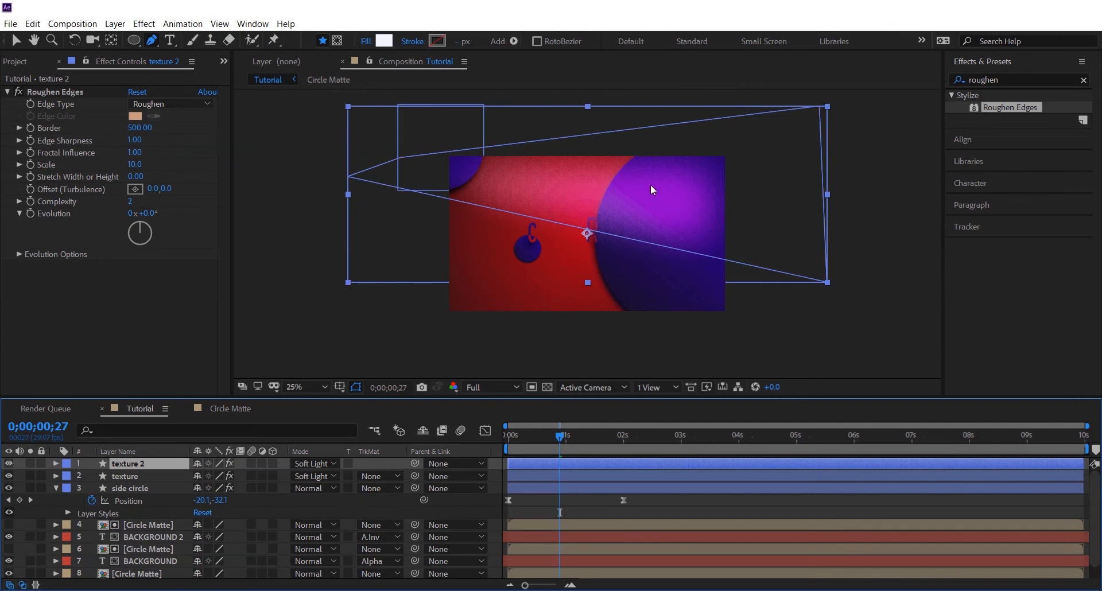
- Pull texture 2's left corner point upward to cover the lower area
left_click(150, 40)
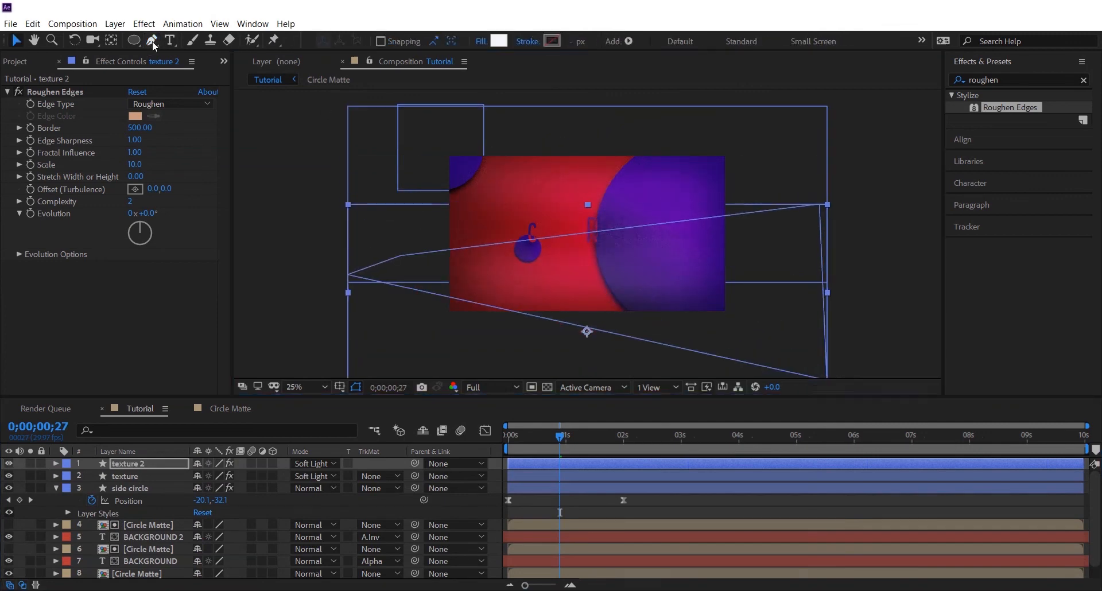
left_click(151, 40)
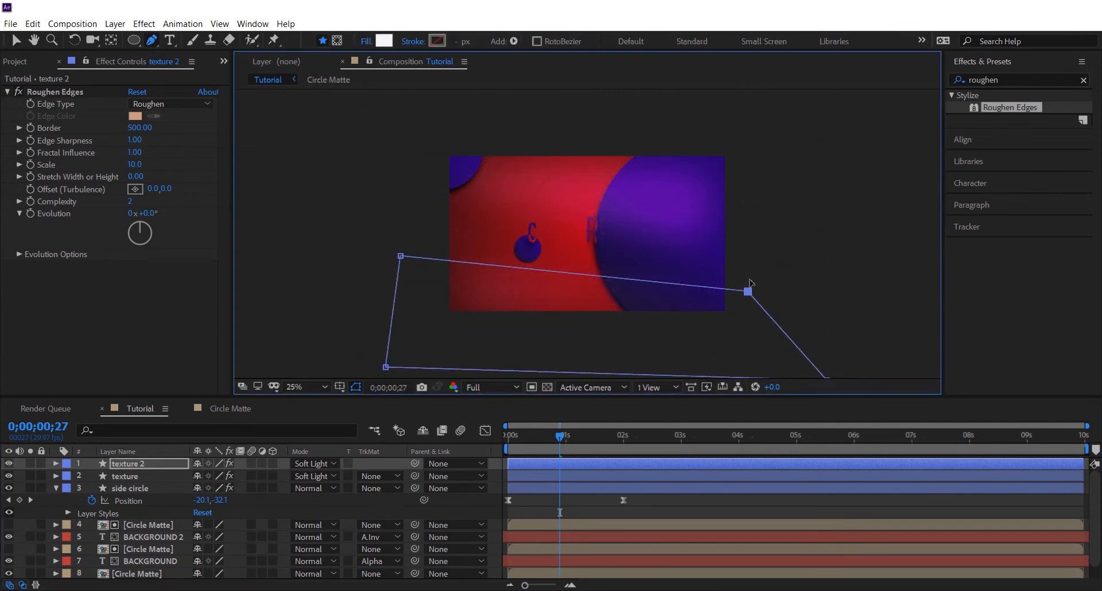
left_click_drag(400, 256, 388, 213)
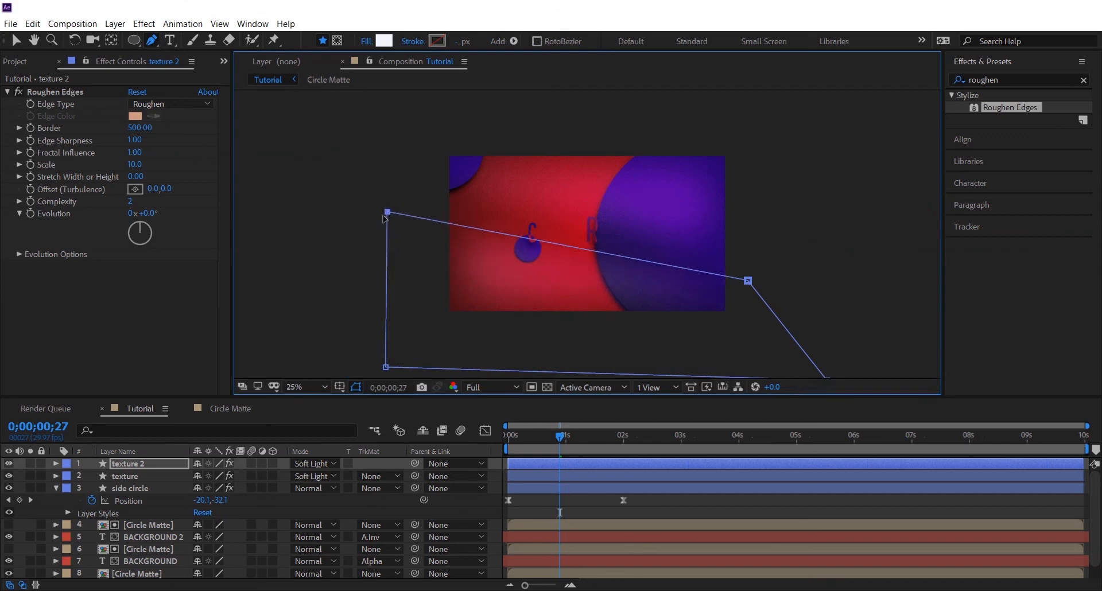
- Fill texture 2 with navy 090C24 and set its opacity to 60%
left_click(316, 387)
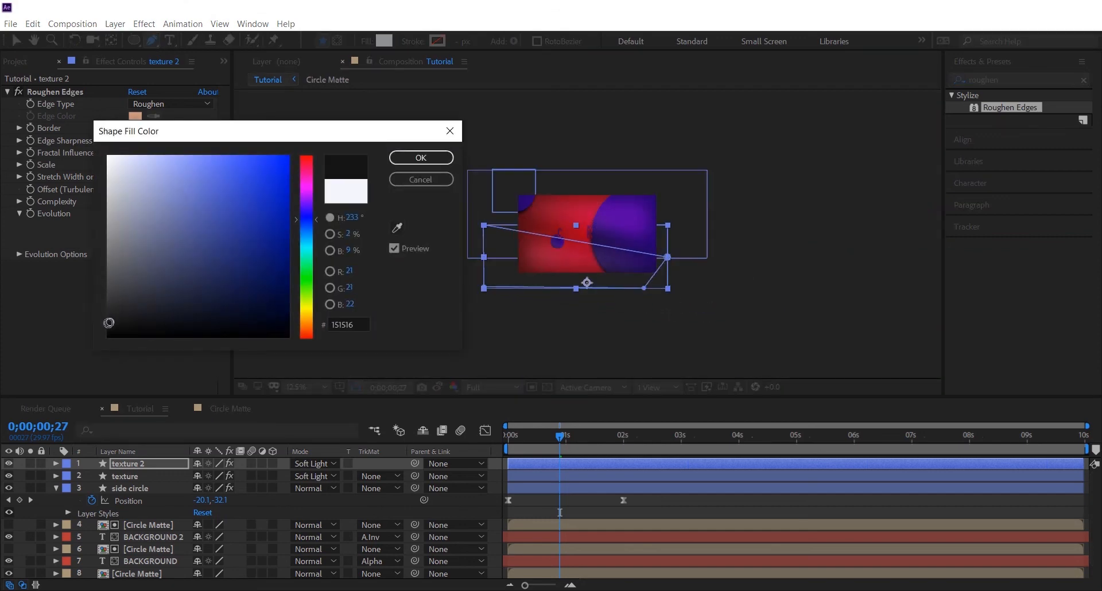
left_click(420, 157)
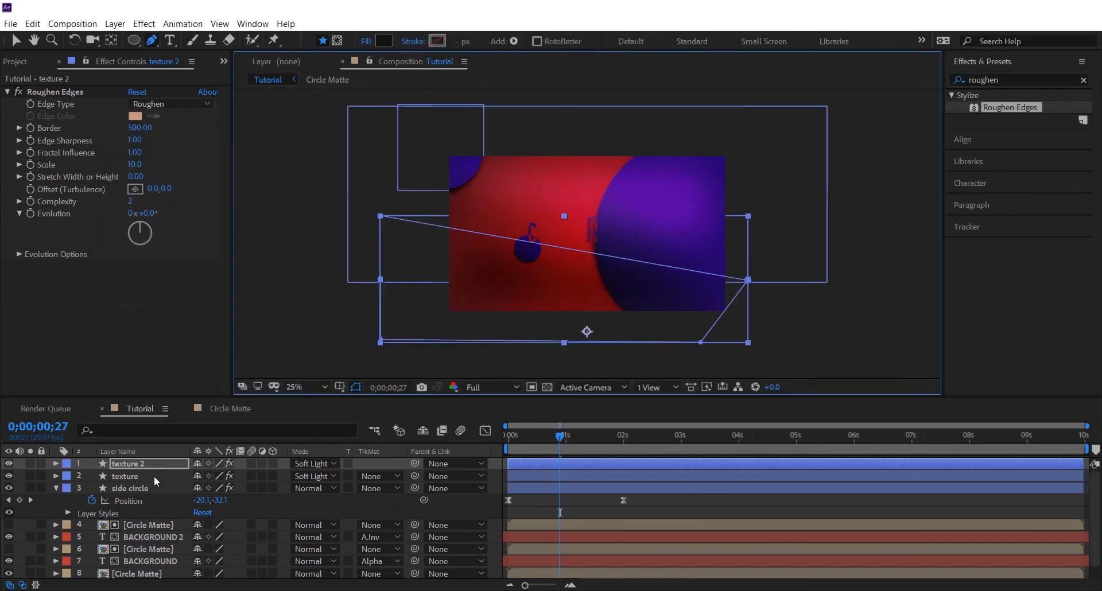
left_click(139, 127)
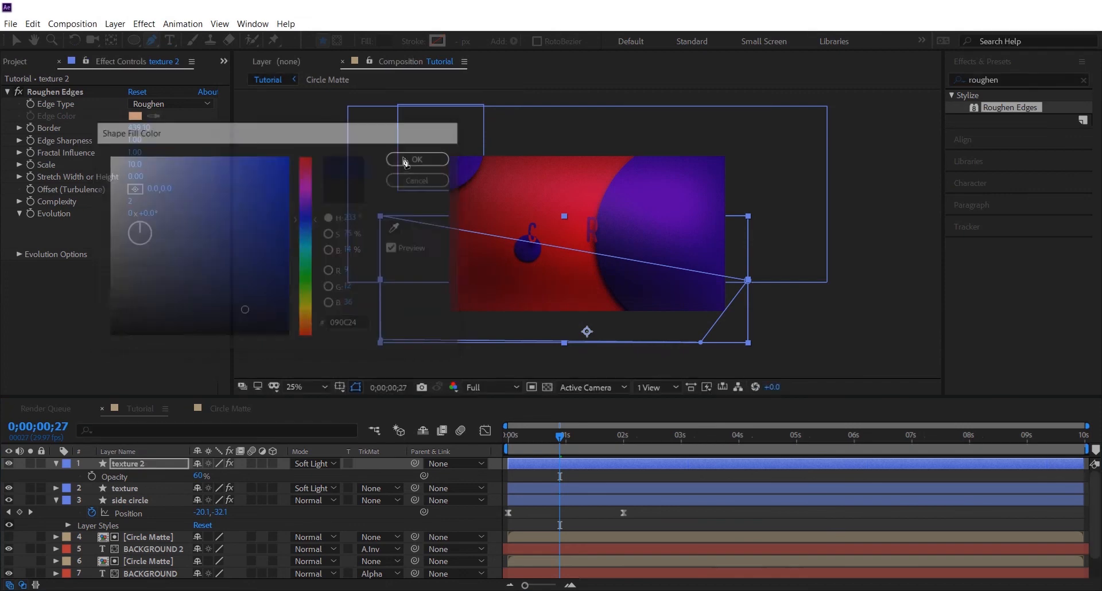
left_click(416, 160)
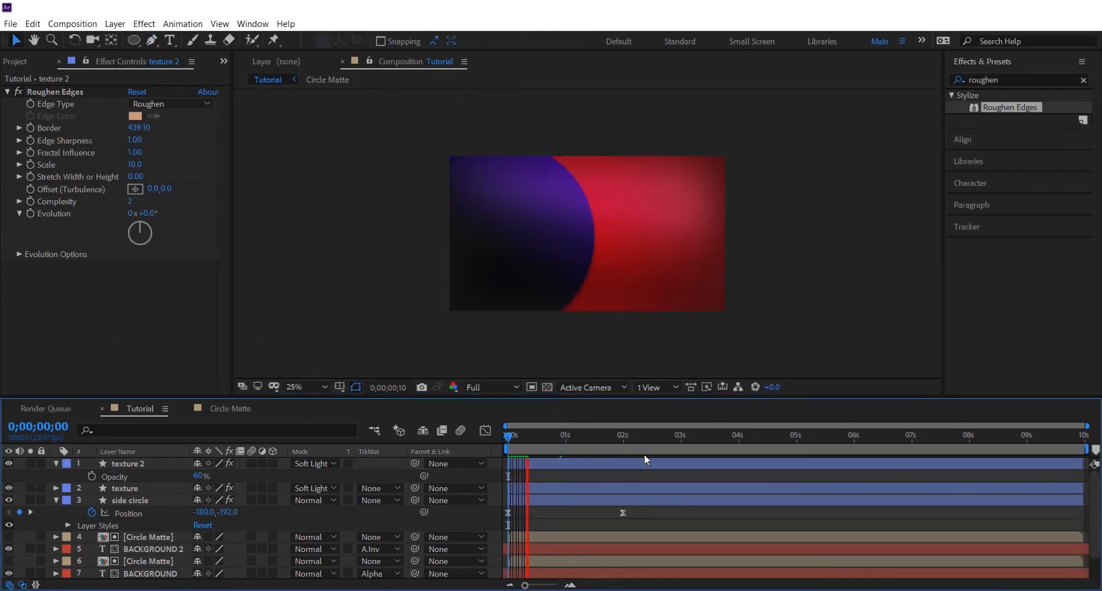
left_click(545, 436)
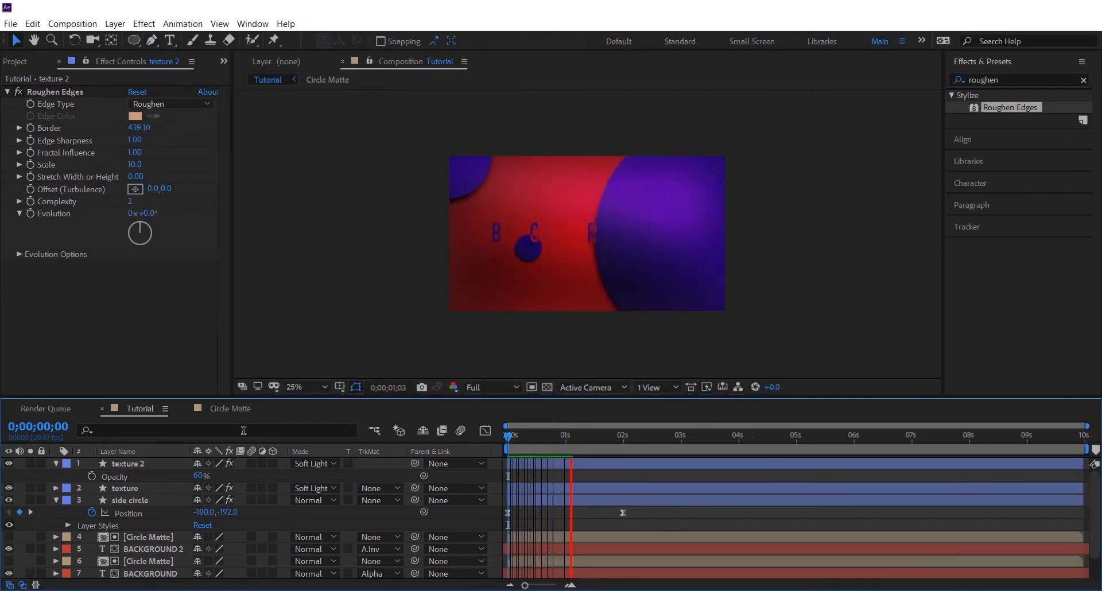
left_click(602, 435)
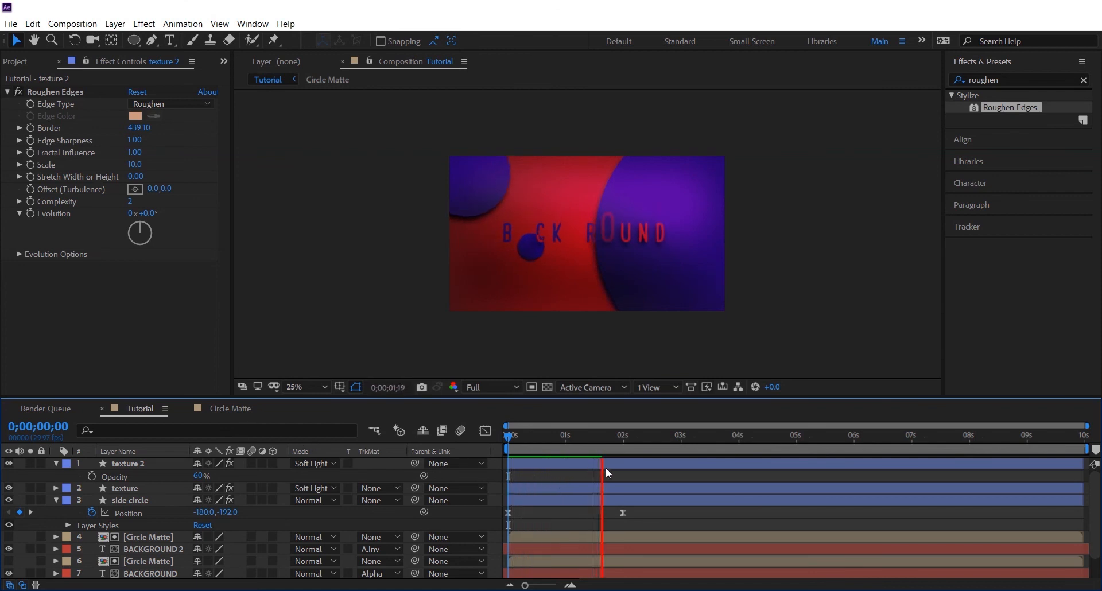